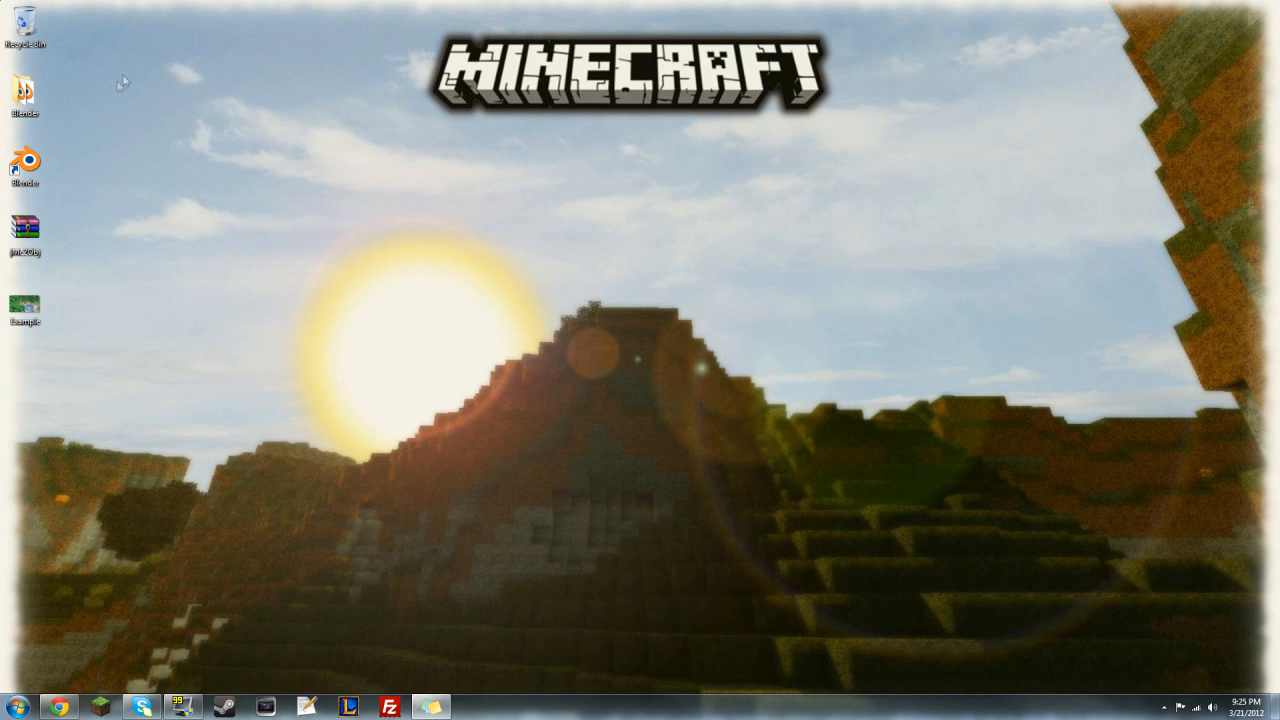
pyautogui.moveTo(335, 162)
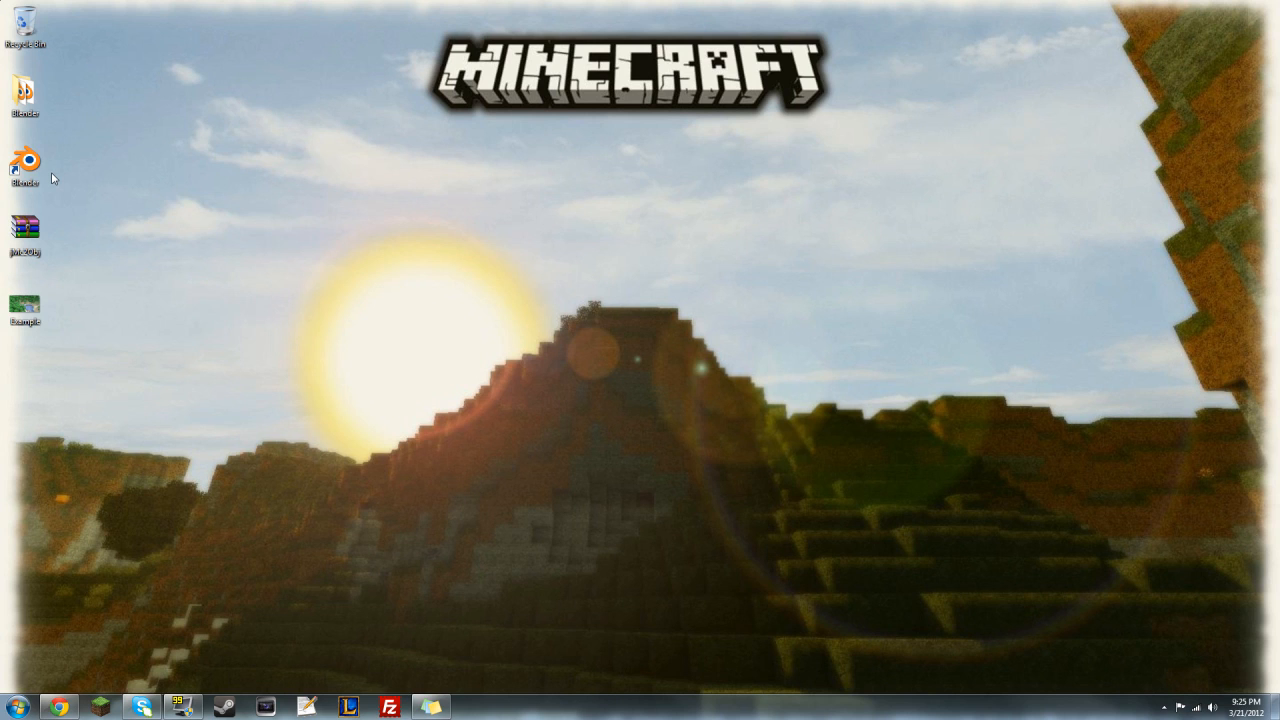
pyautogui.moveTo(357, 259)
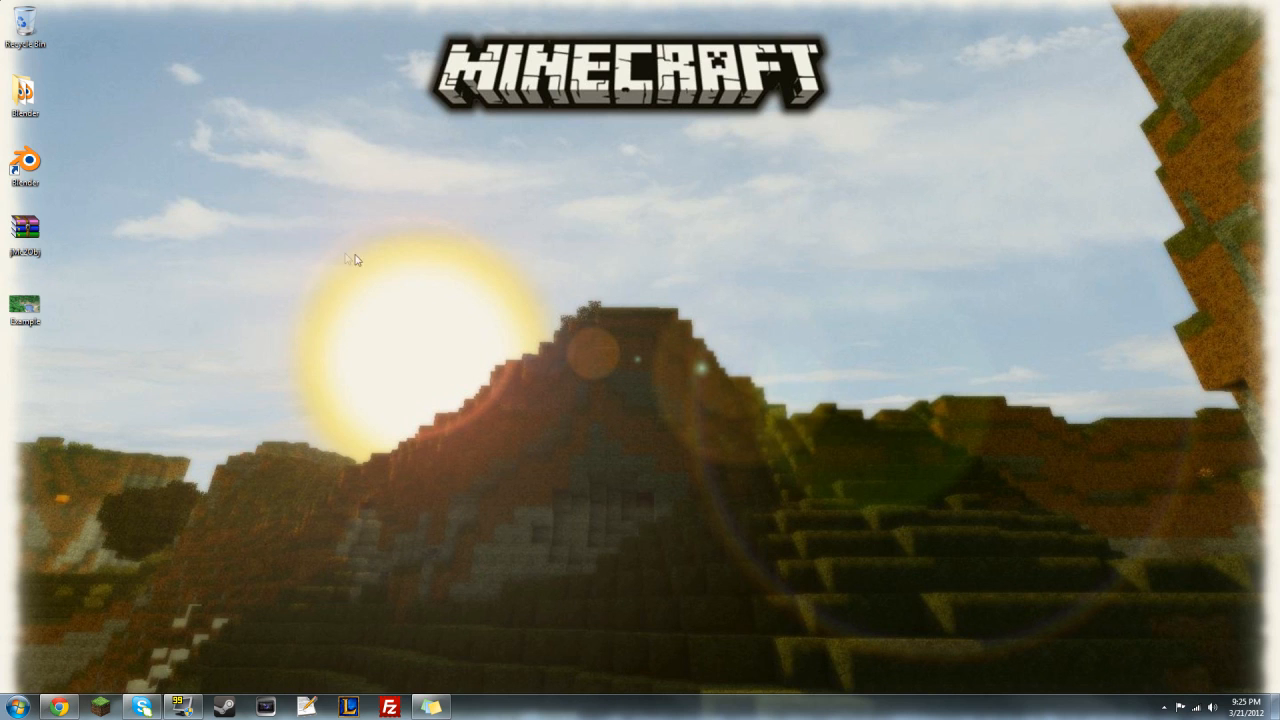
# - Select the jMc2Obj file on the Windows desktop
pyautogui.click(25, 235)
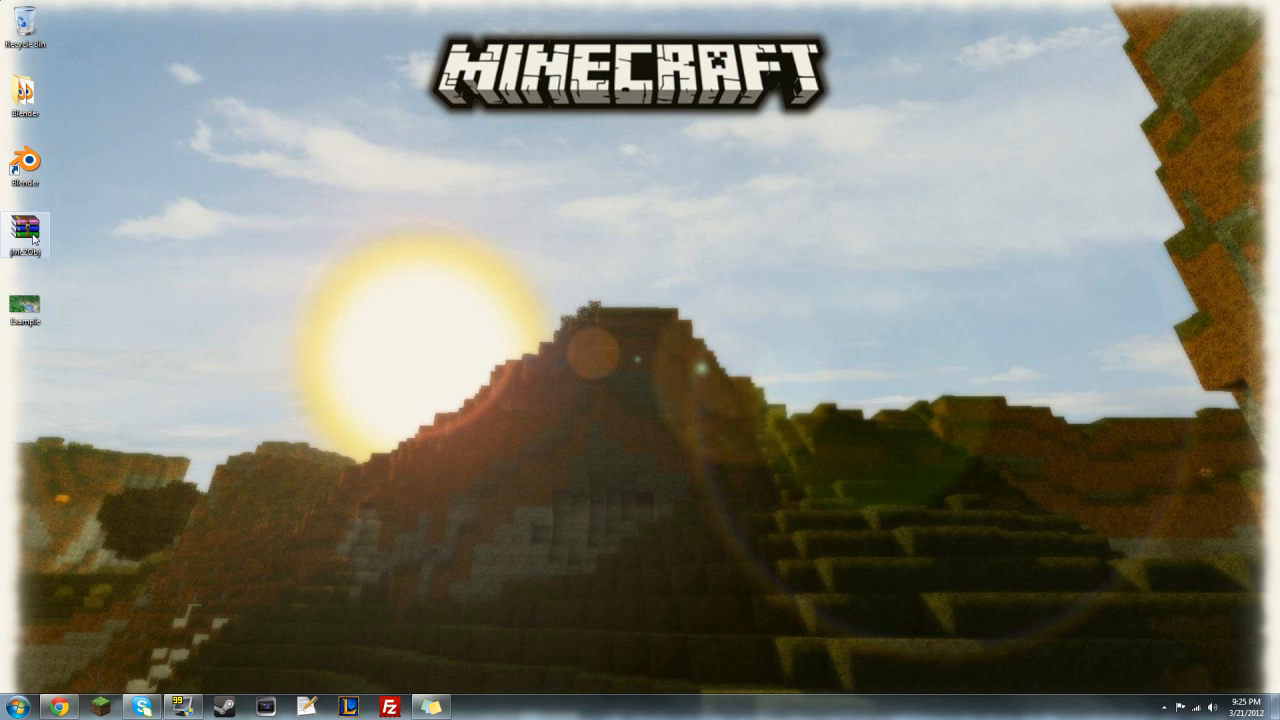
pyautogui.moveTo(85, 250)
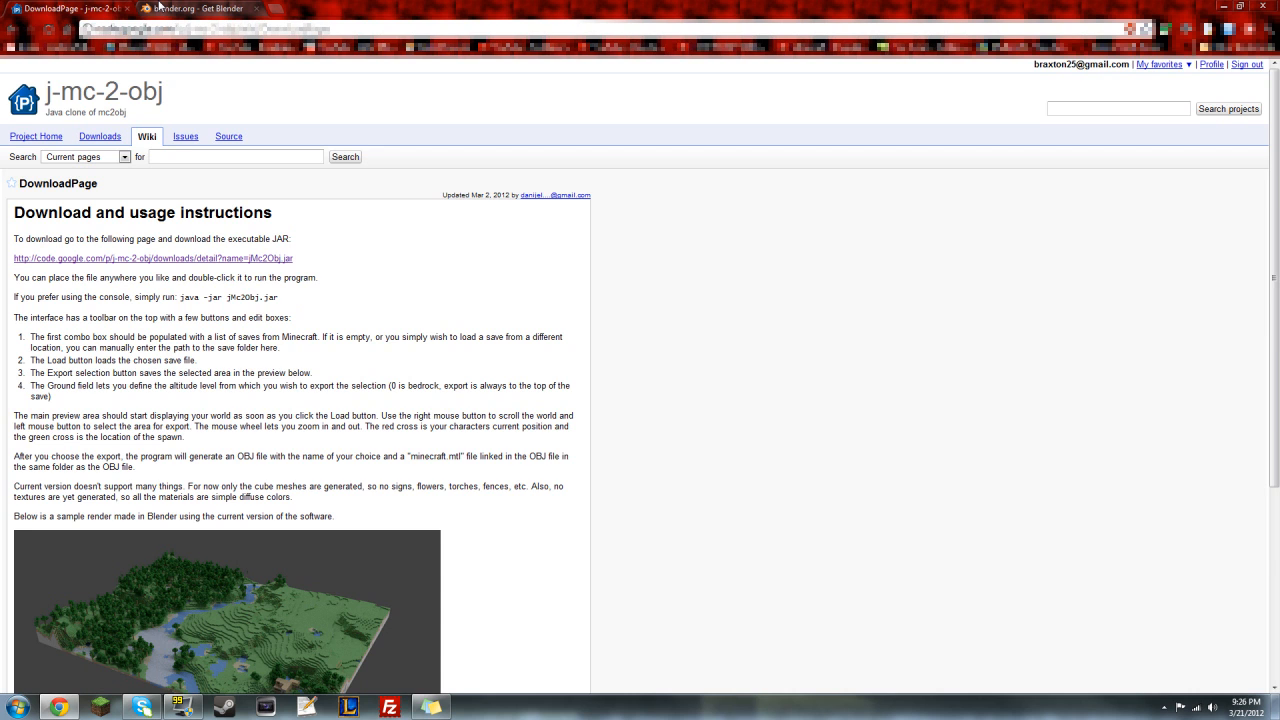
# - View the Blender download page on blender.org in Chrome
pyautogui.click(195, 9)
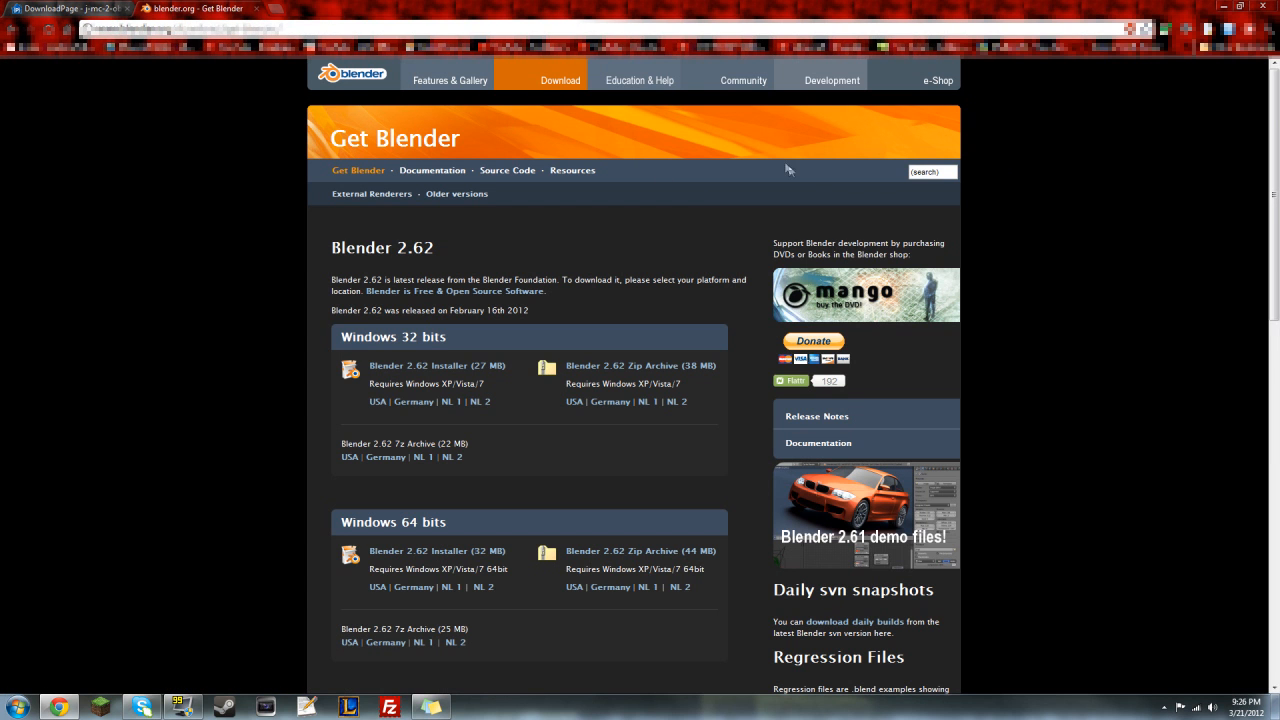
pyautogui.moveTo(256, 69)
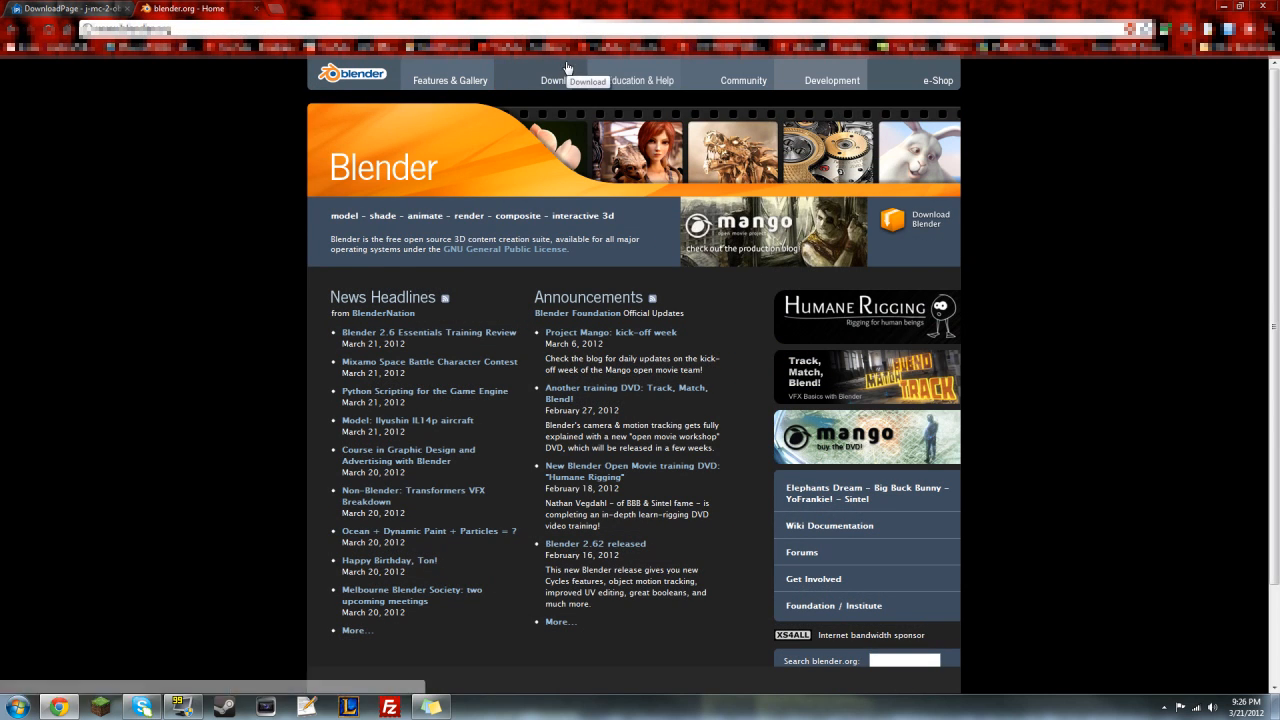
pyautogui.click(553, 80)
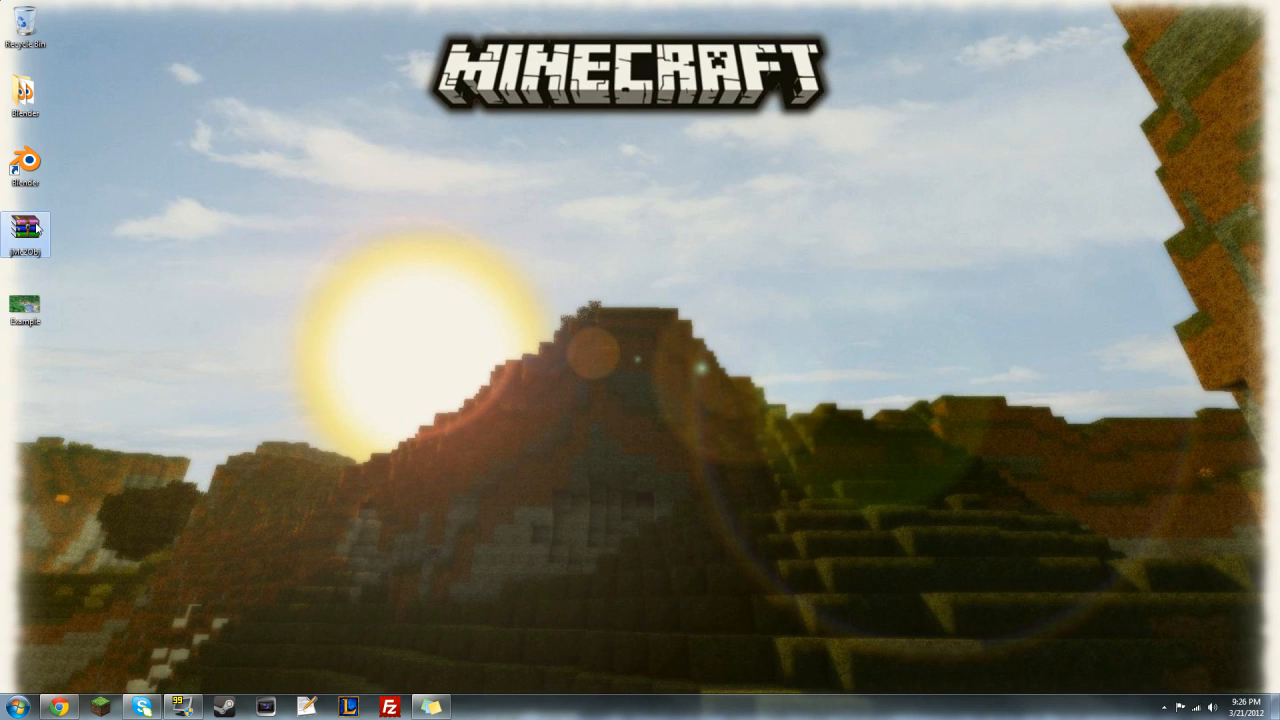
# - Launch jMc2Obj with Java, load the 184.95.36.26@25592 save, and zoom its map
pyautogui.rightClick(25, 232)
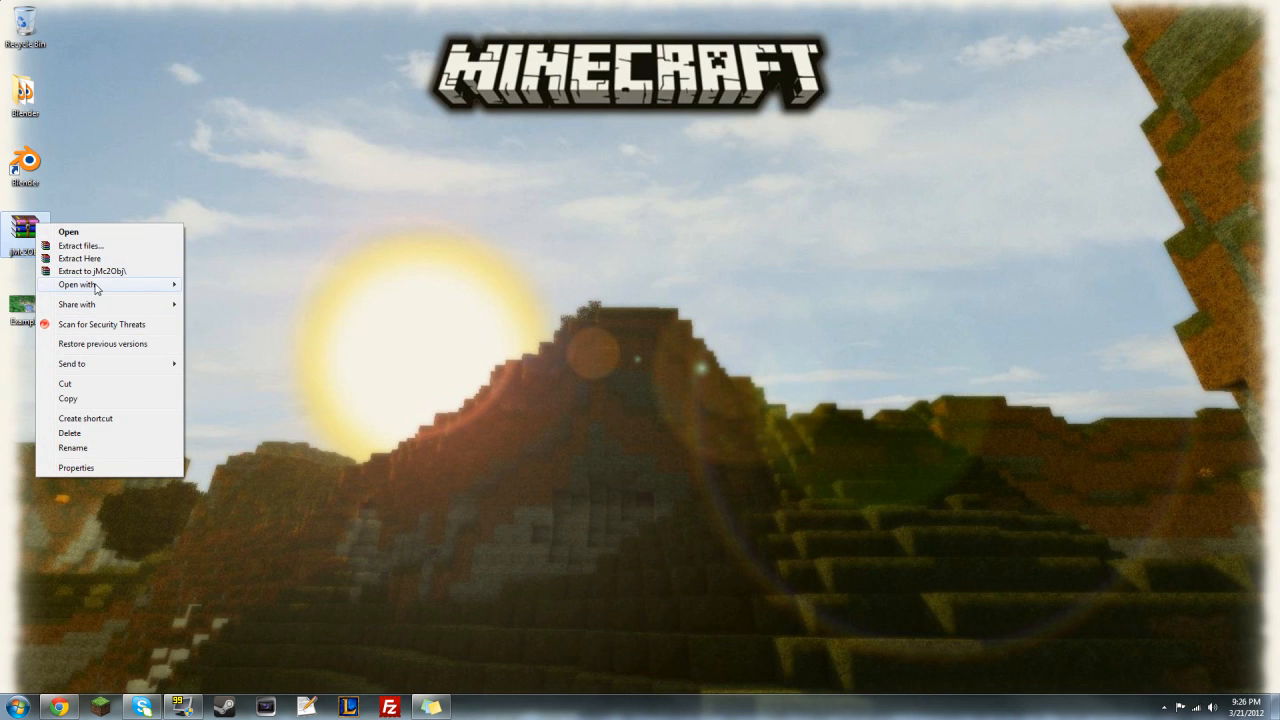
pyautogui.click(268, 303)
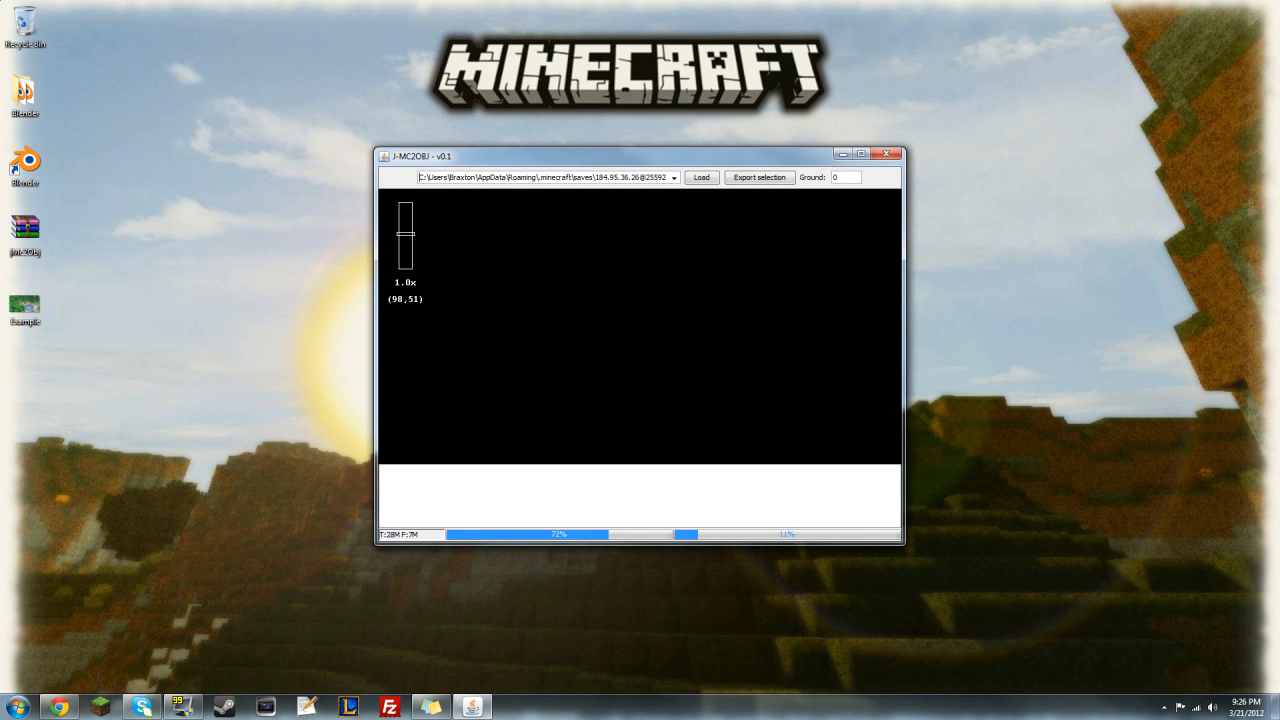
pyautogui.click(674, 177)
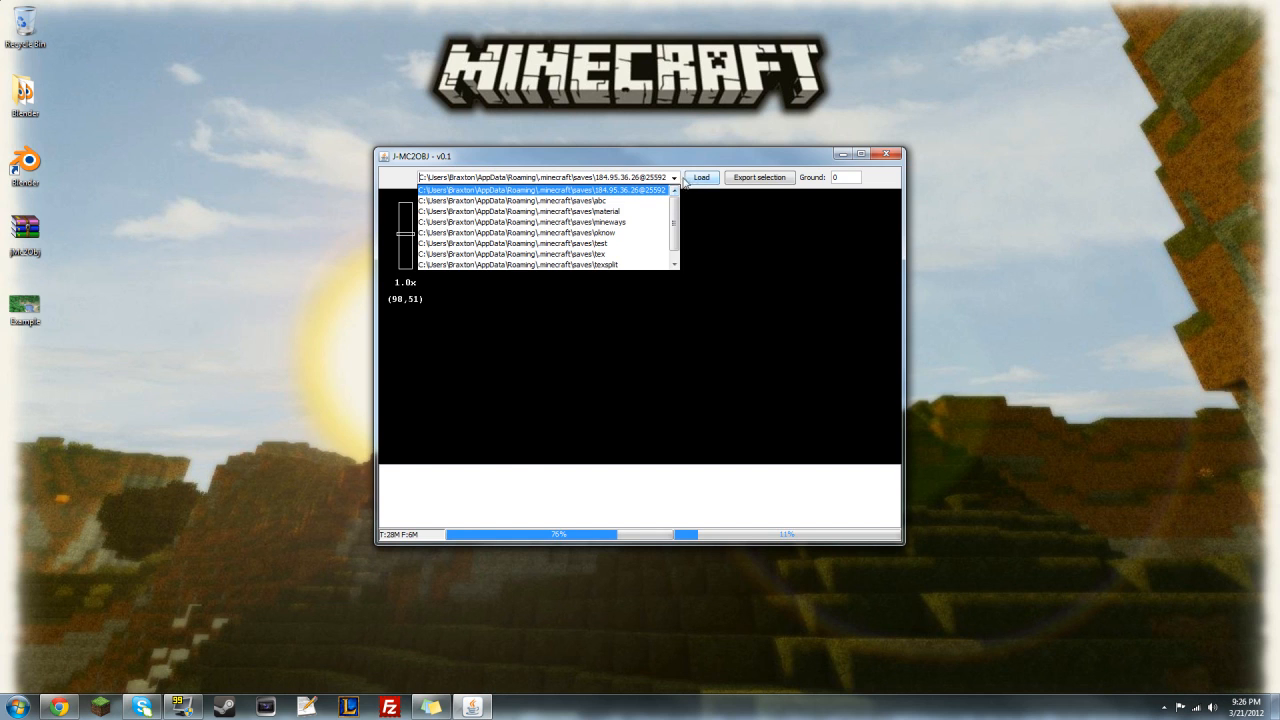
pyautogui.click(701, 177)
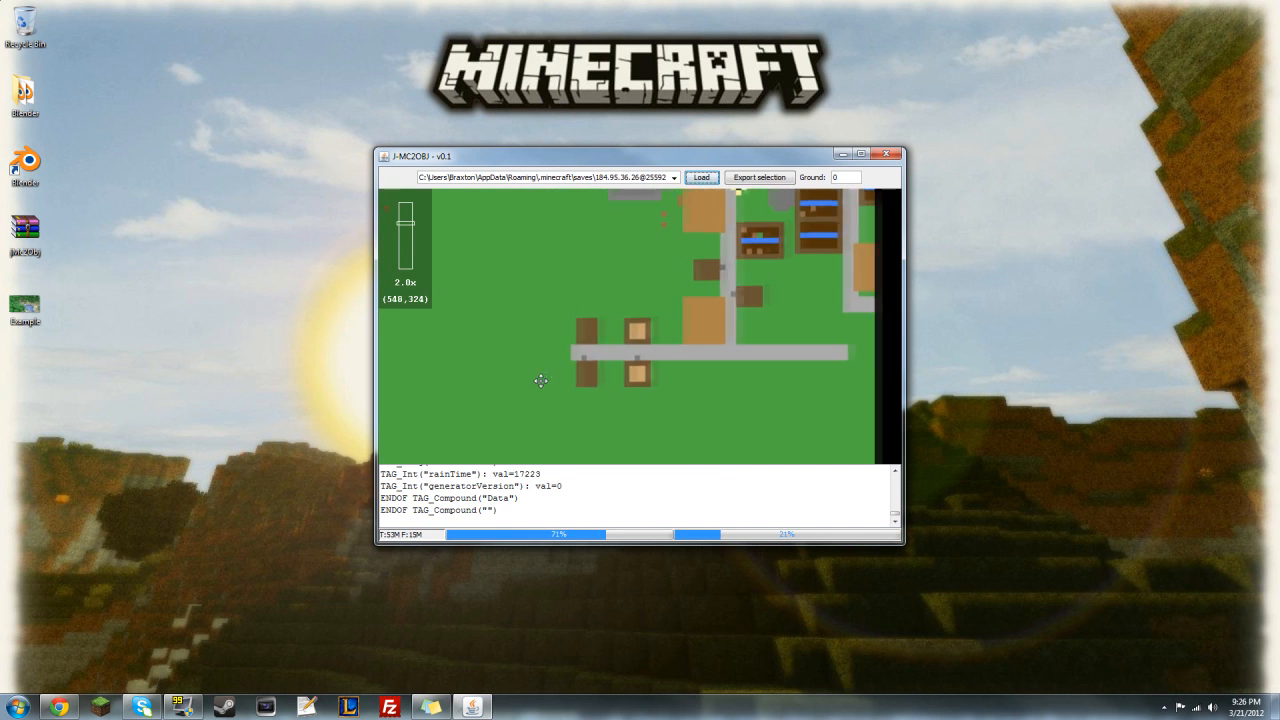
pyautogui.scroll(-3)
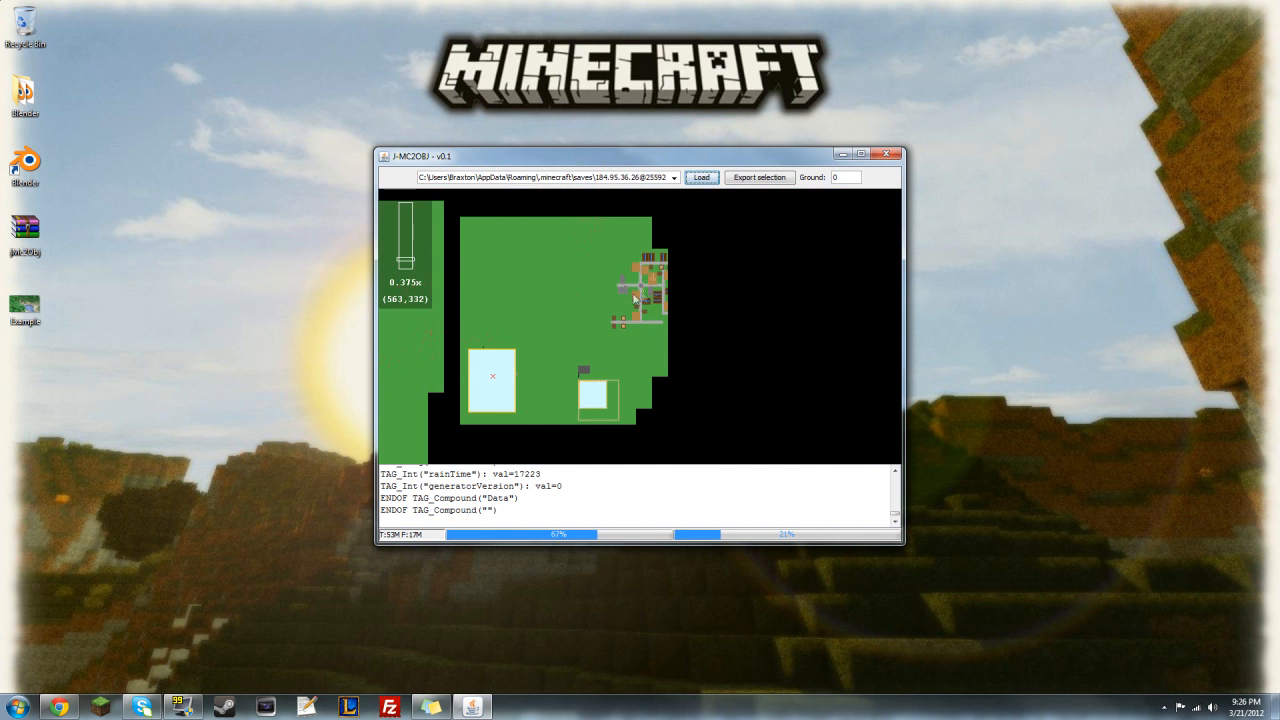
pyautogui.moveTo(635, 300); pyautogui.dragTo(600, 343)
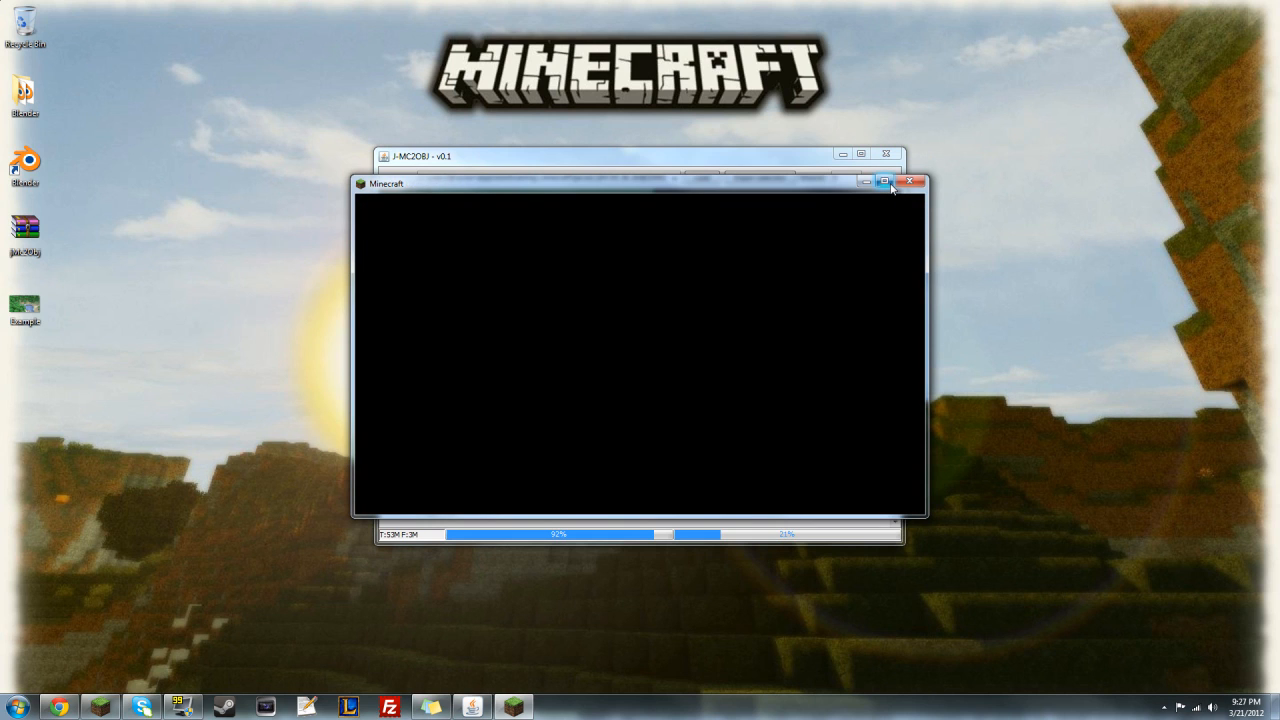
pyautogui.moveTo(884, 182)
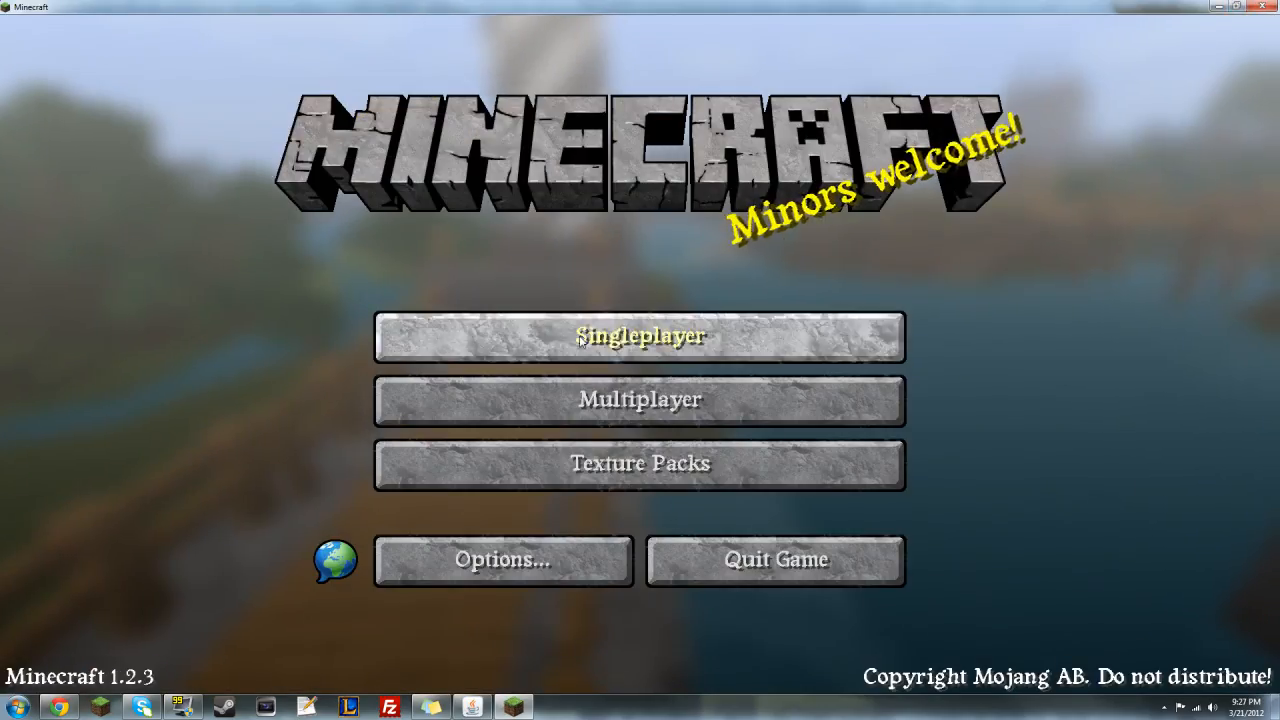
# - Play the 184.95.36.26@25592 singleplayer world to look around, then exit the game
pyautogui.click(639, 335)
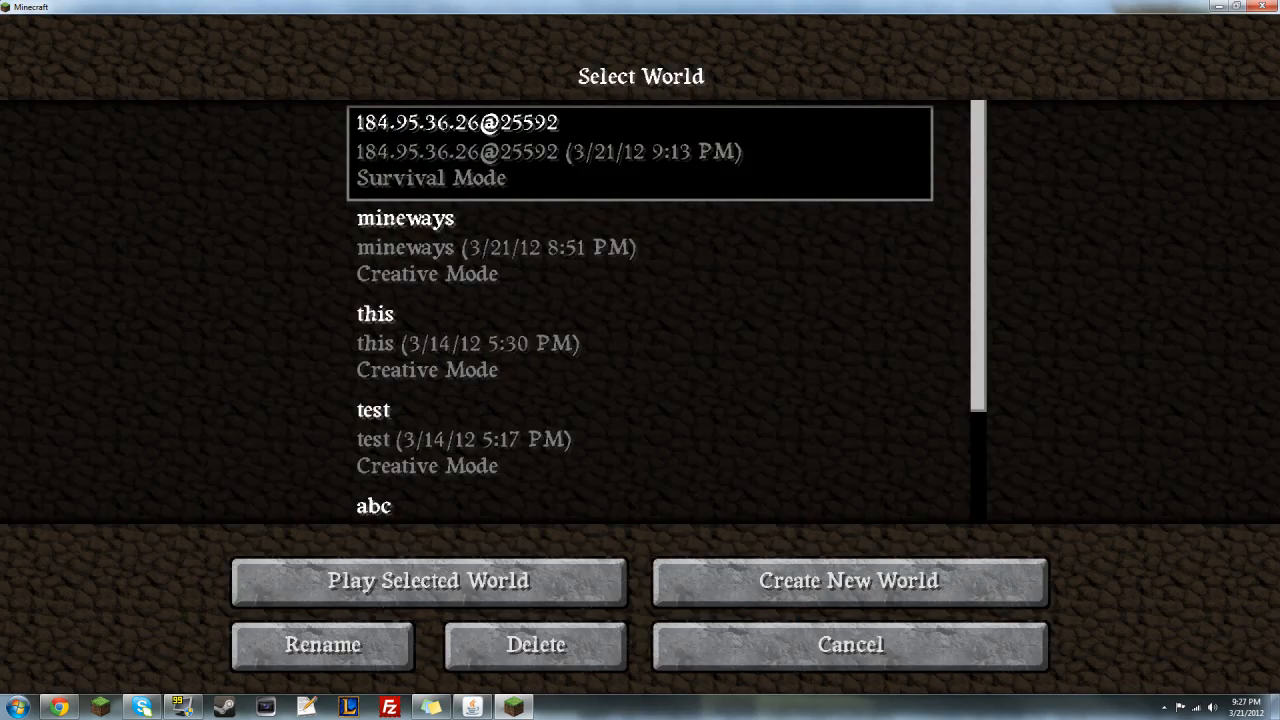
pyautogui.click(428, 581)
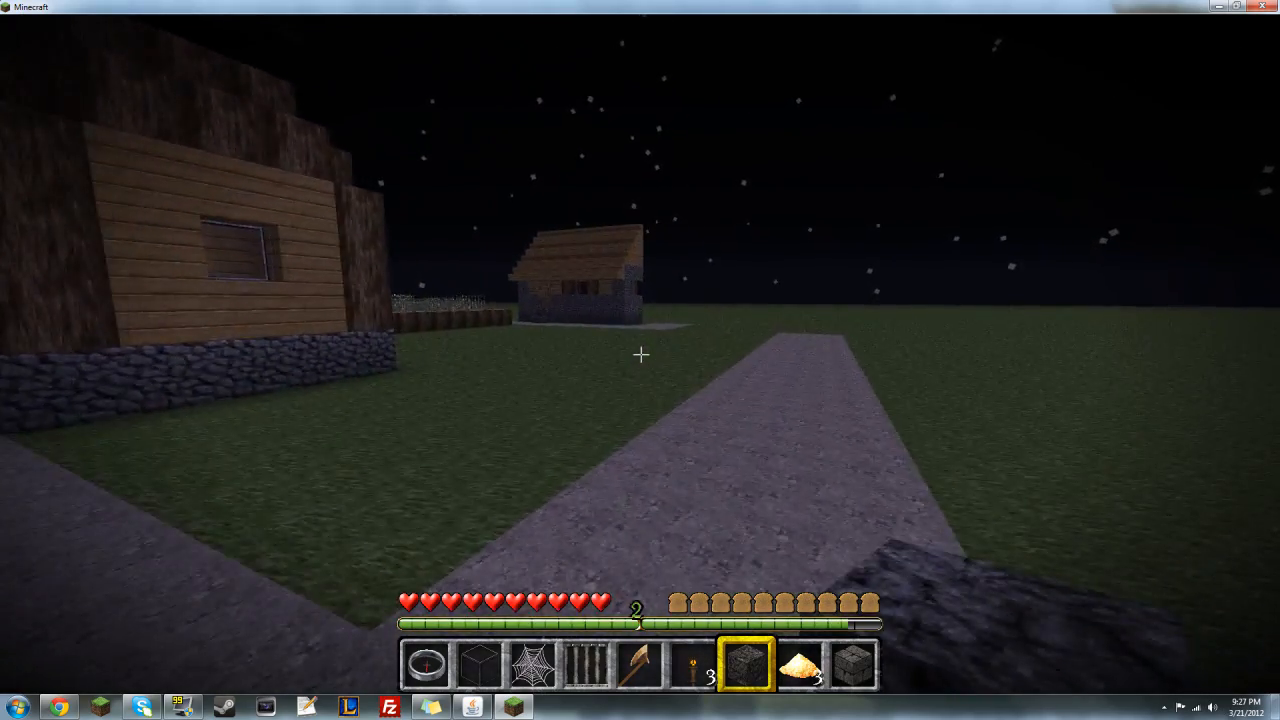
pyautogui.moveTo(640, 355)
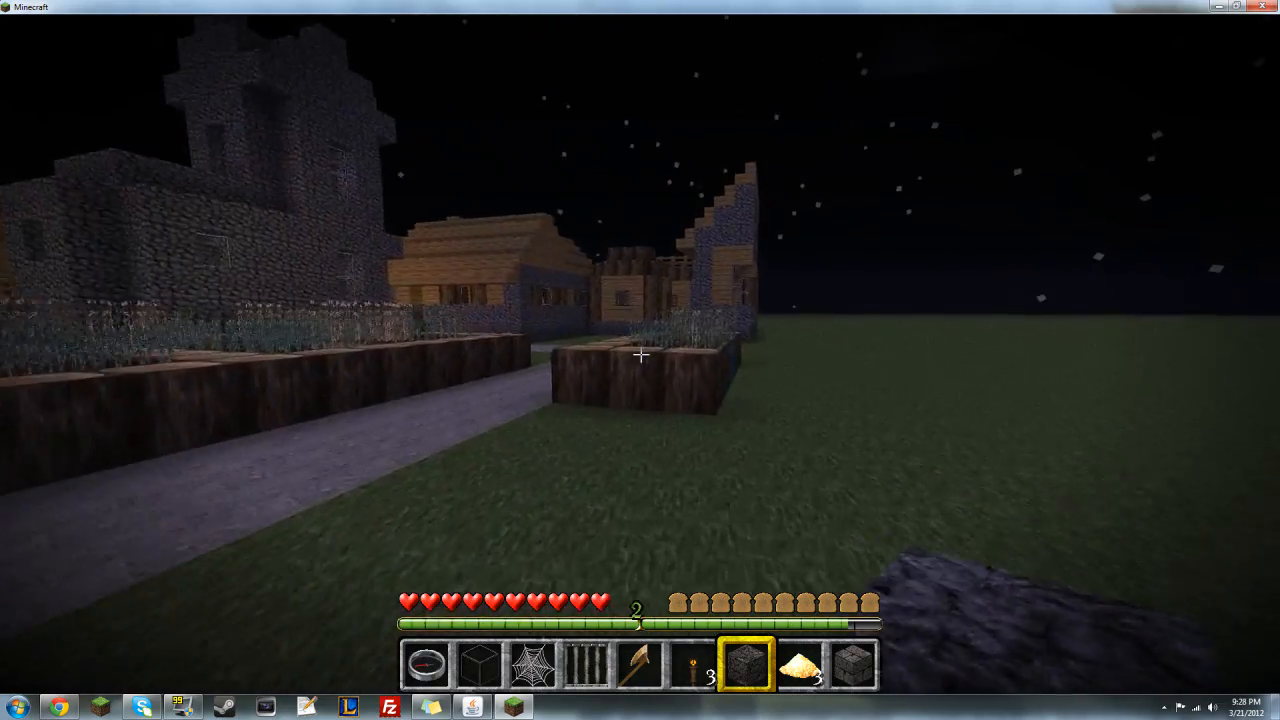
pyautogui.press('Escape')
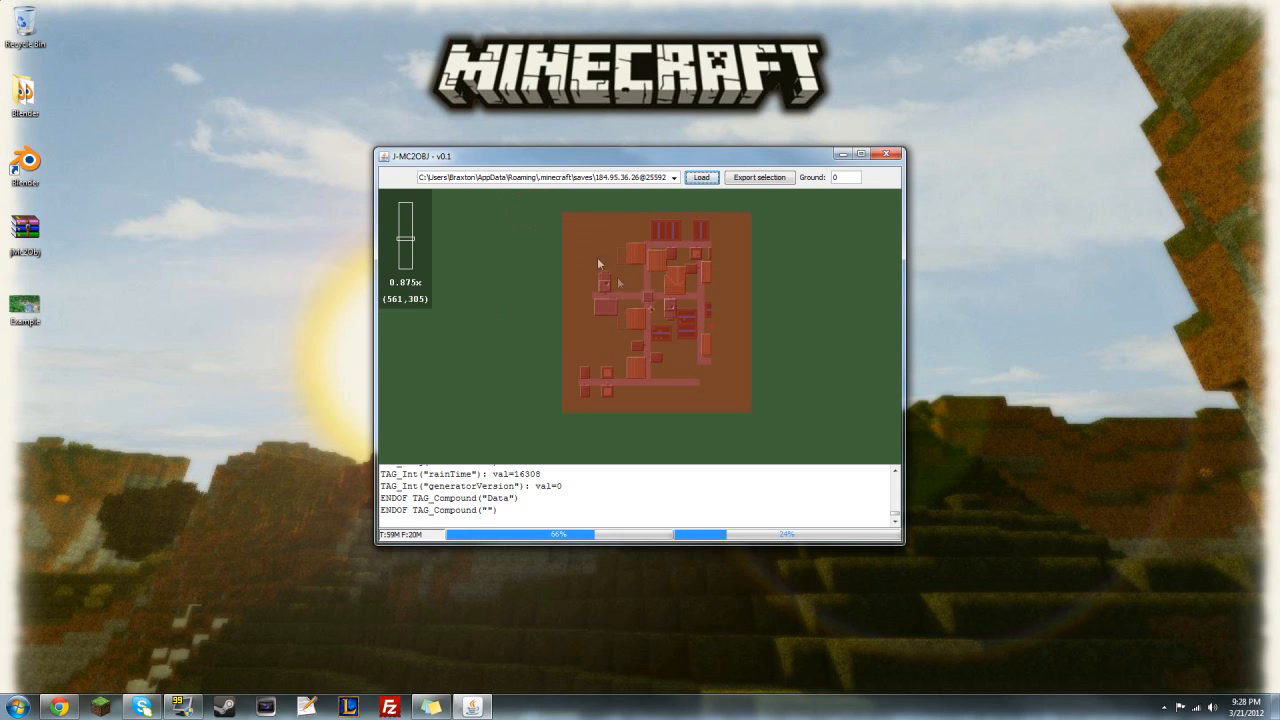
# - Export the village selection to the Desktop as 'Test', then close jMc2Obj
pyautogui.click(759, 177)
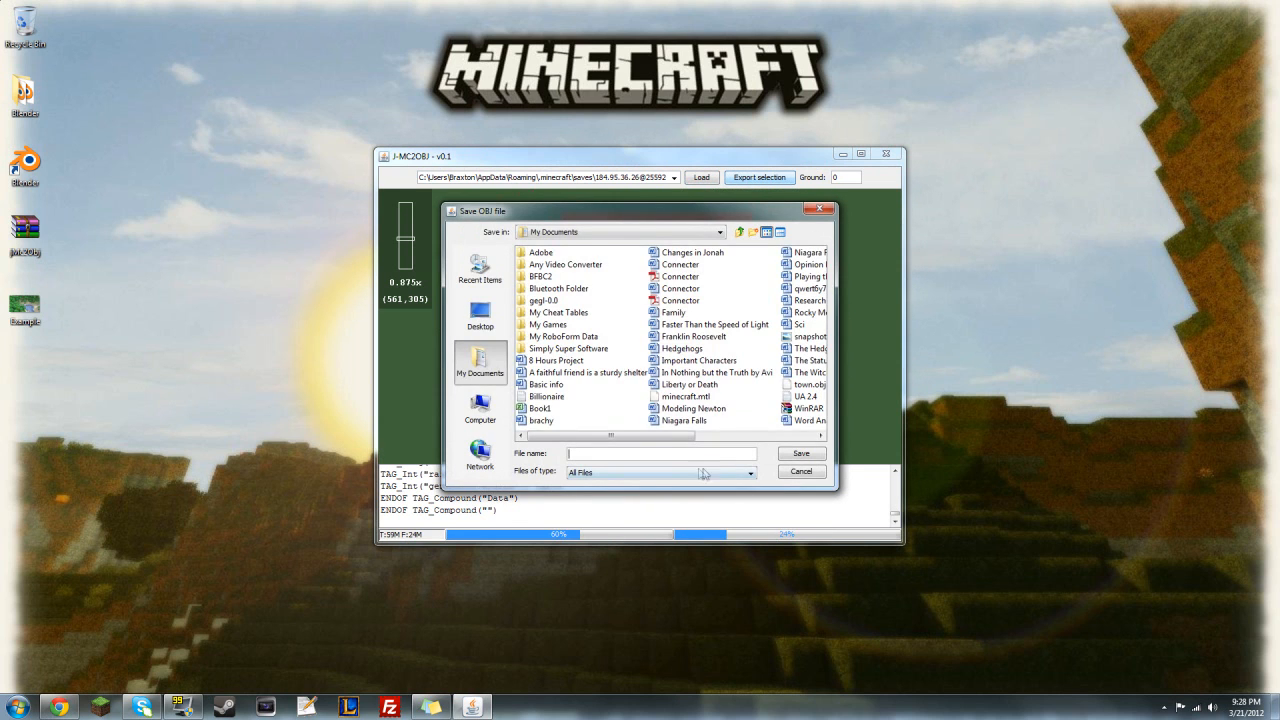
pyautogui.click(480, 315)
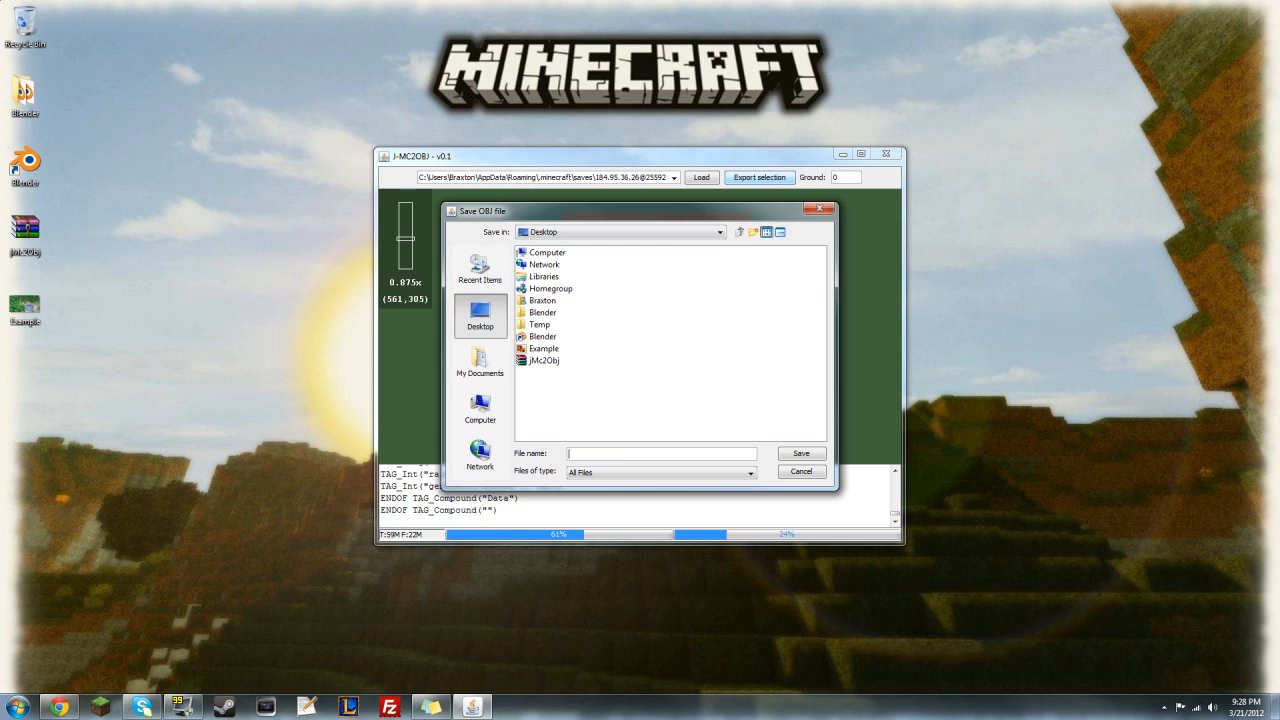
pyautogui.write('Test')
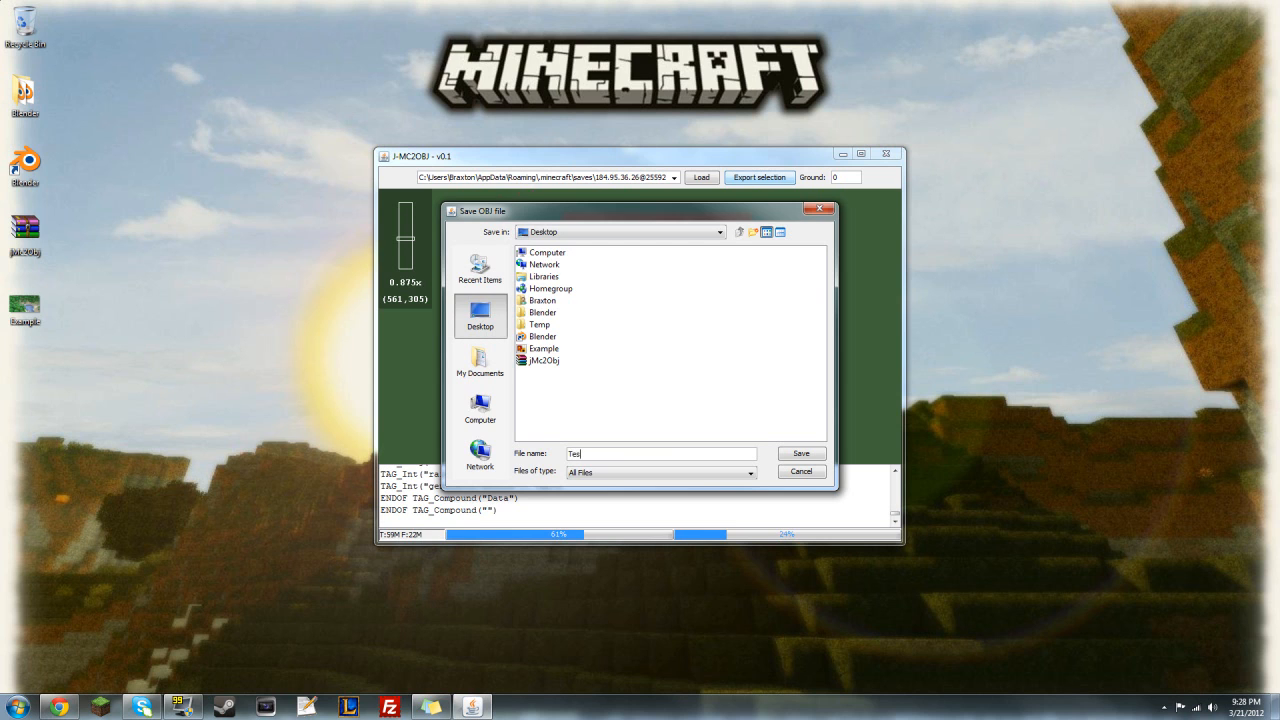
pyautogui.click(800, 453)
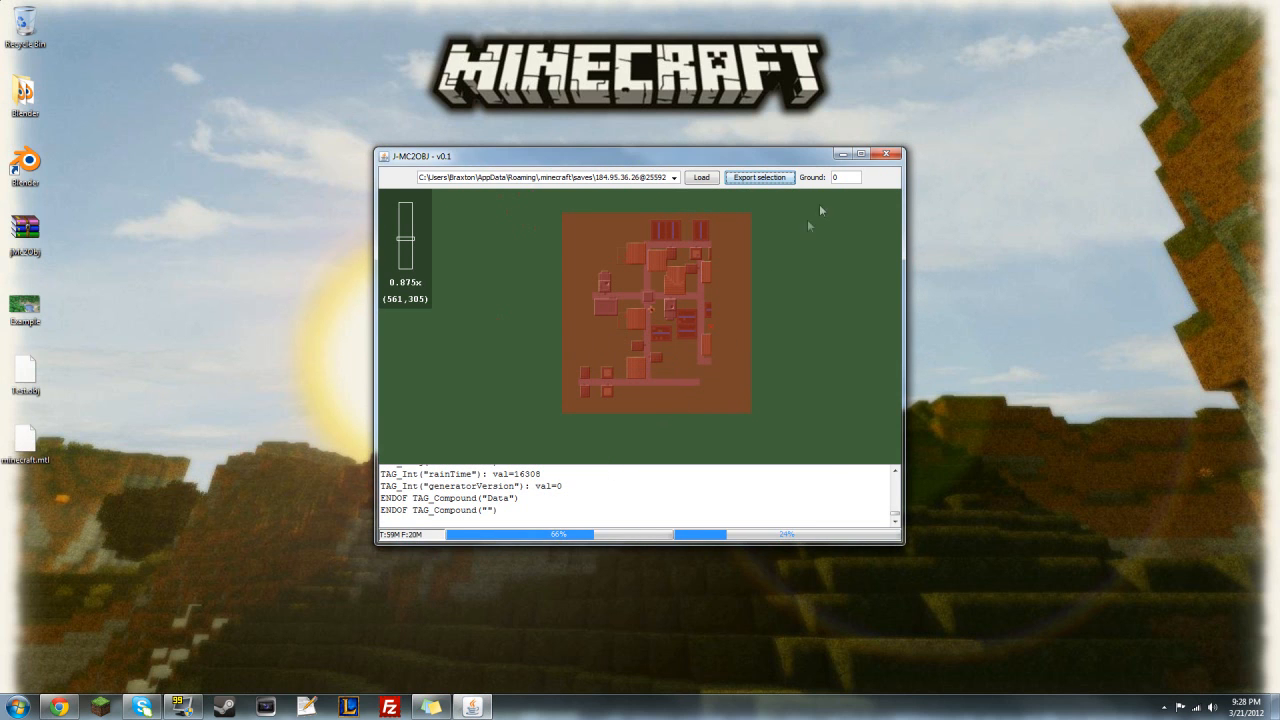
pyautogui.click(887, 153)
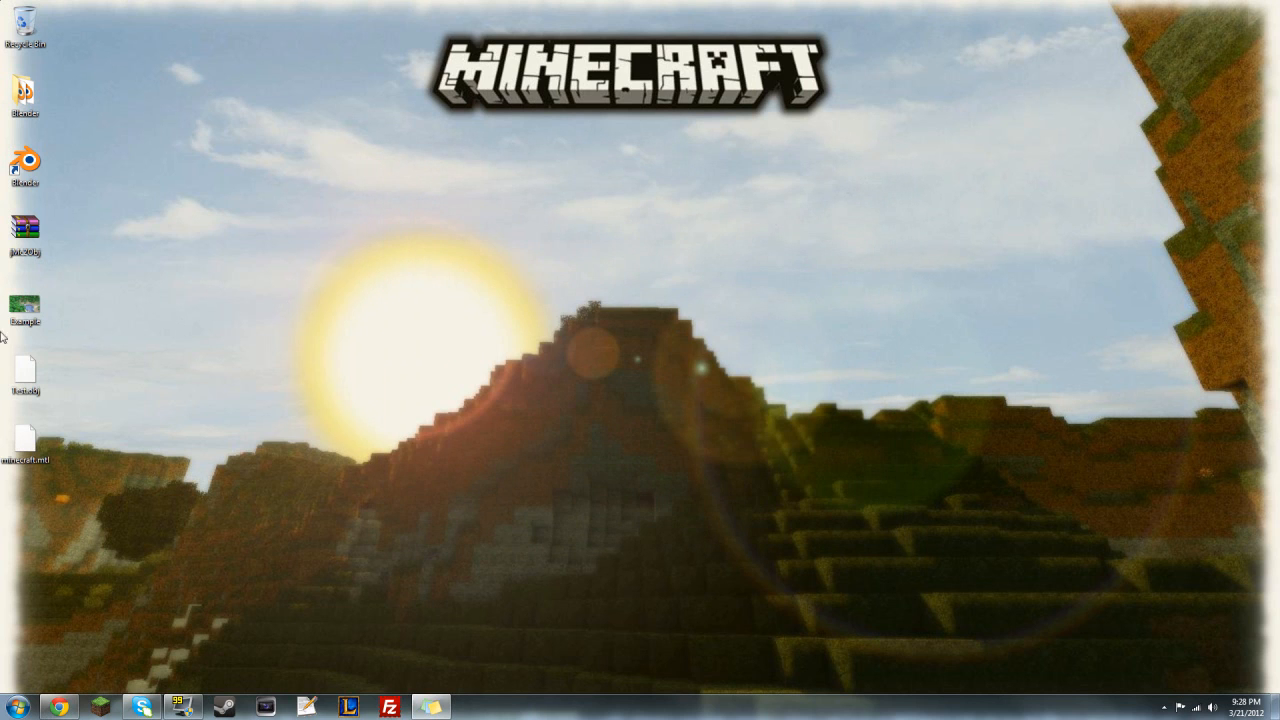
pyautogui.moveTo(88, 374)
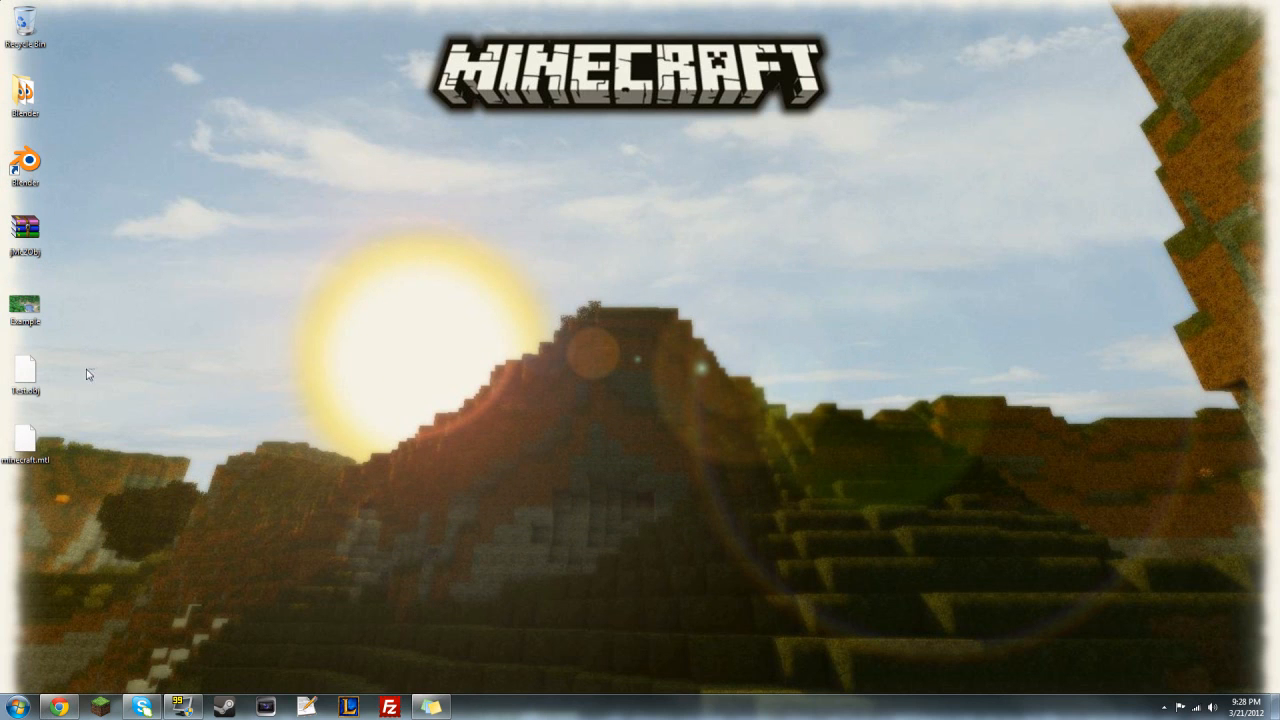
# - Start Blender and import the village Wavefront OBJ from the Desktop folder
pyautogui.click(24, 375)
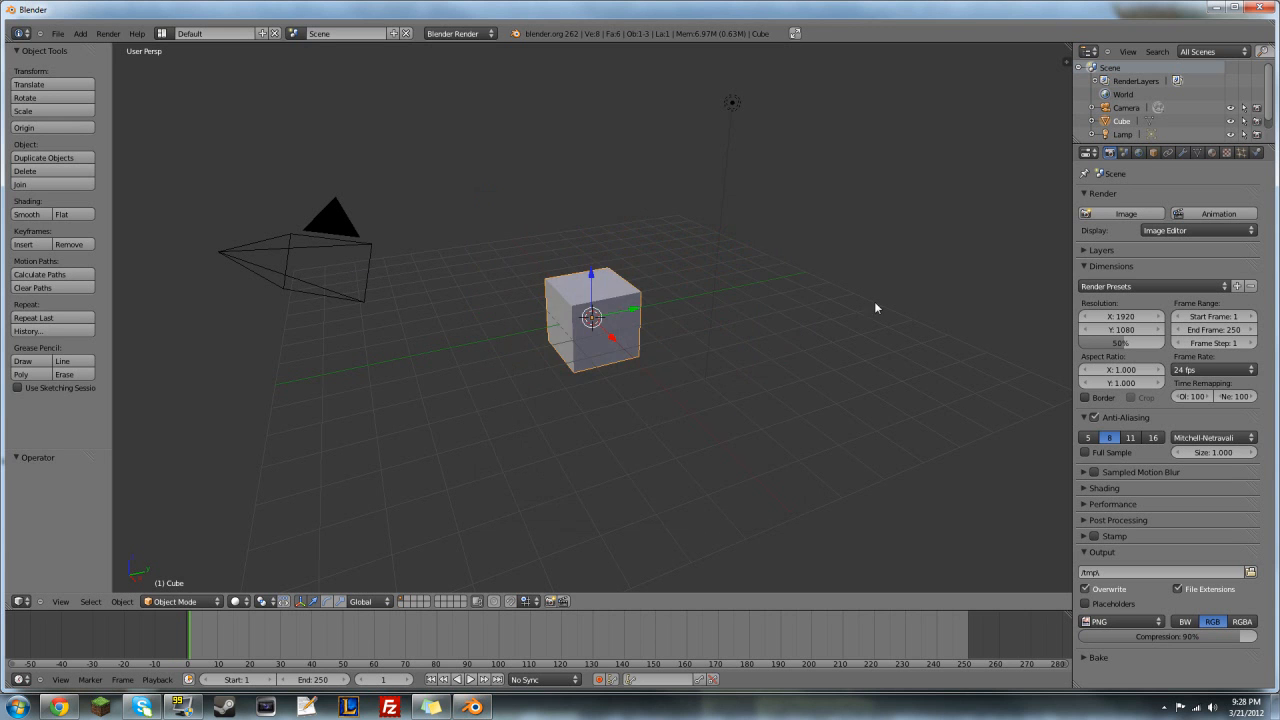
pyautogui.moveTo(593, 320); pyautogui.dragTo(590, 310)
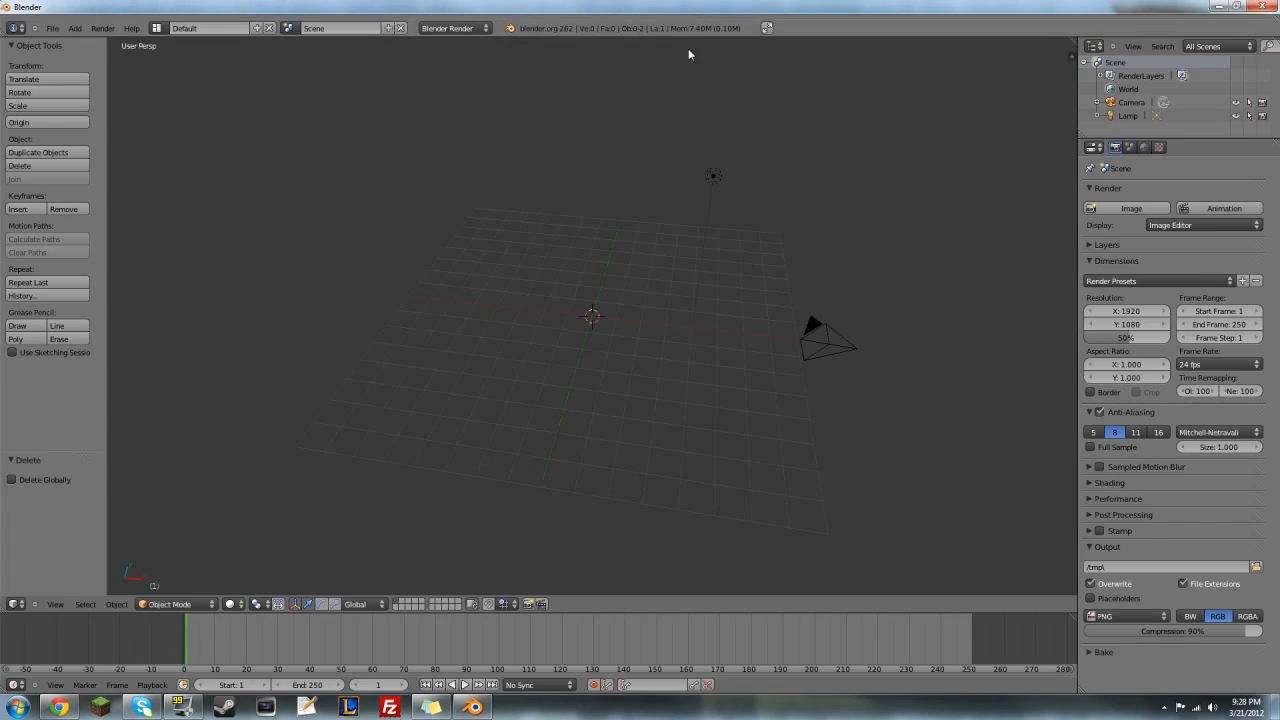
pyautogui.click(52, 28)
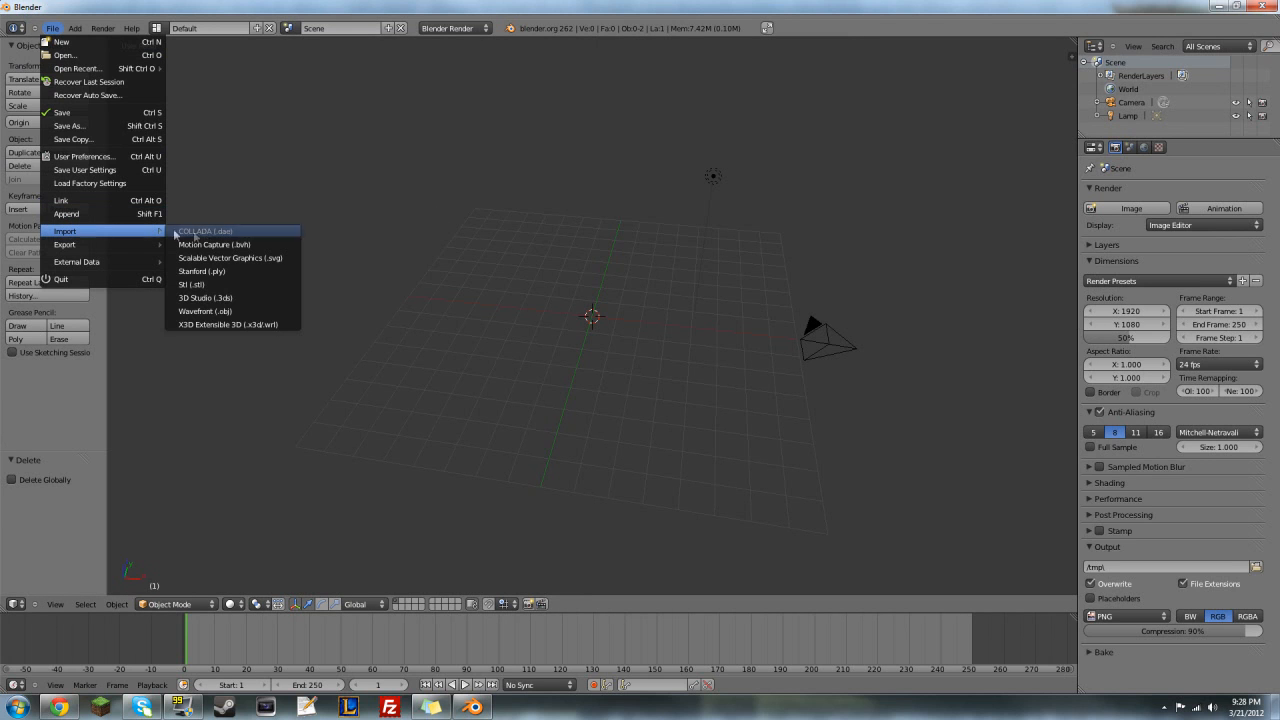
pyautogui.click(204, 311)
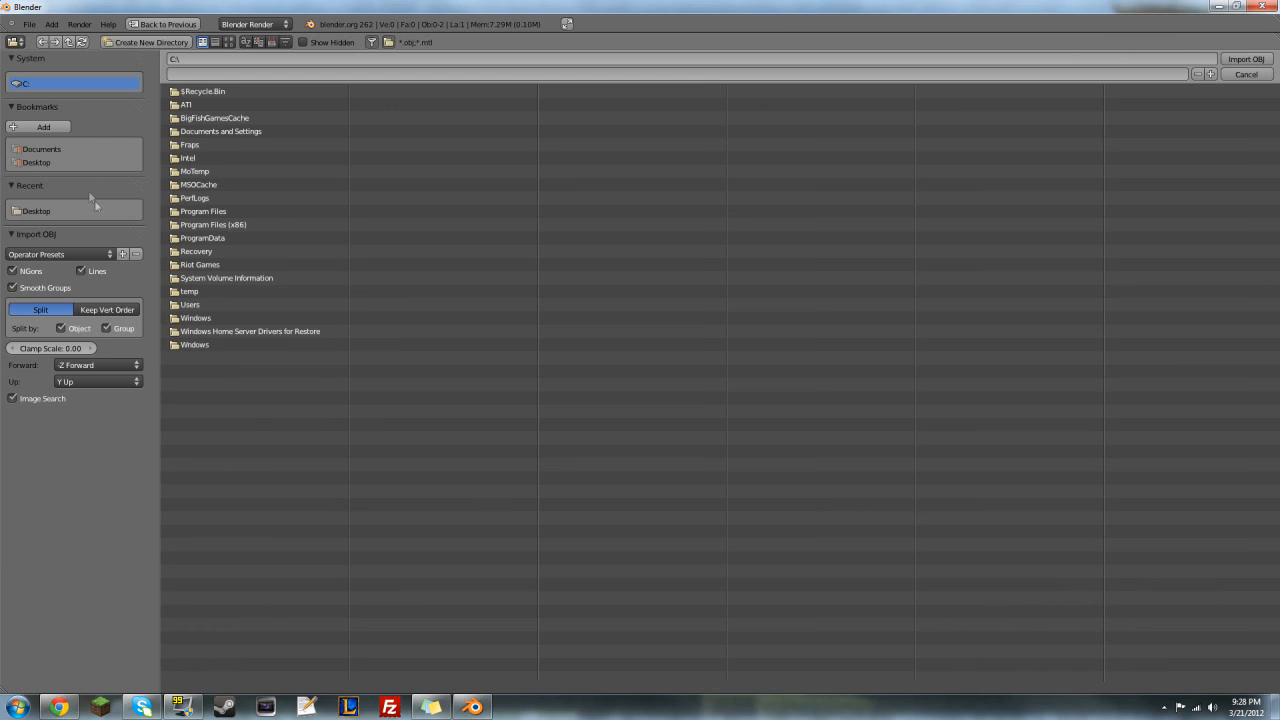
pyautogui.click(36, 210)
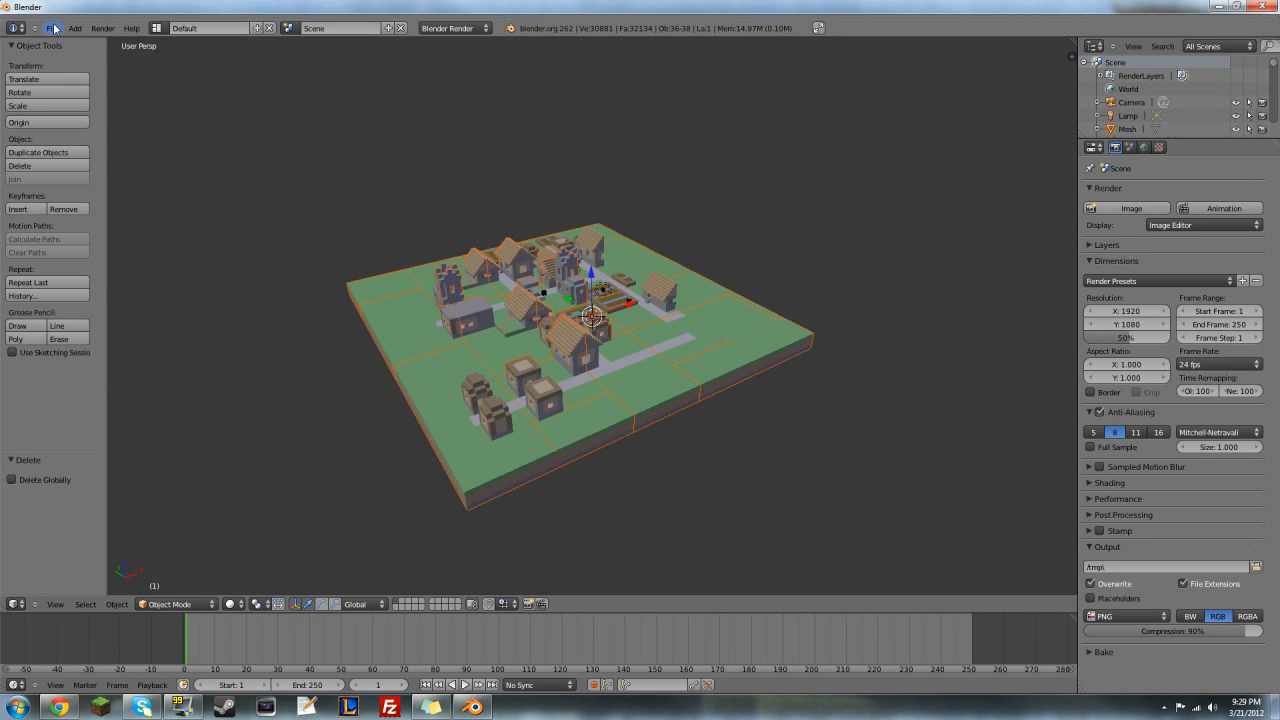
# - Open Blender's User Preferences on the System settings page
pyautogui.click(52, 27)
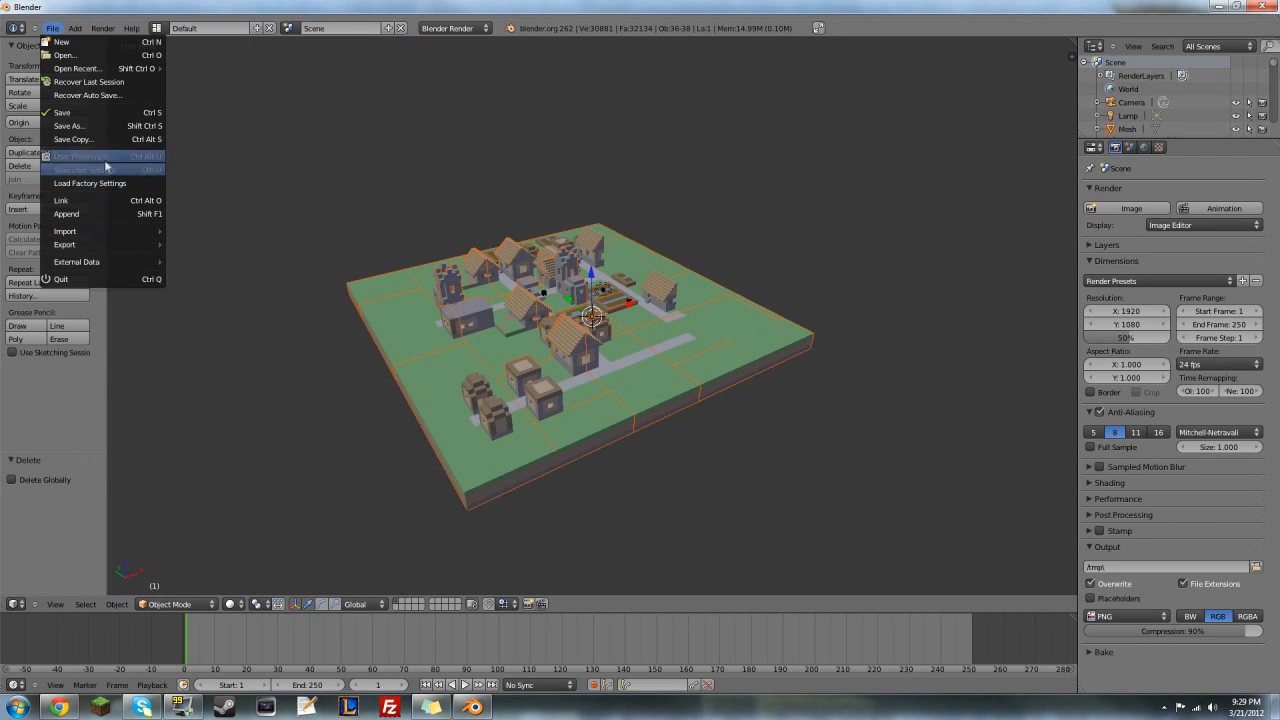
pyautogui.click(79, 156)
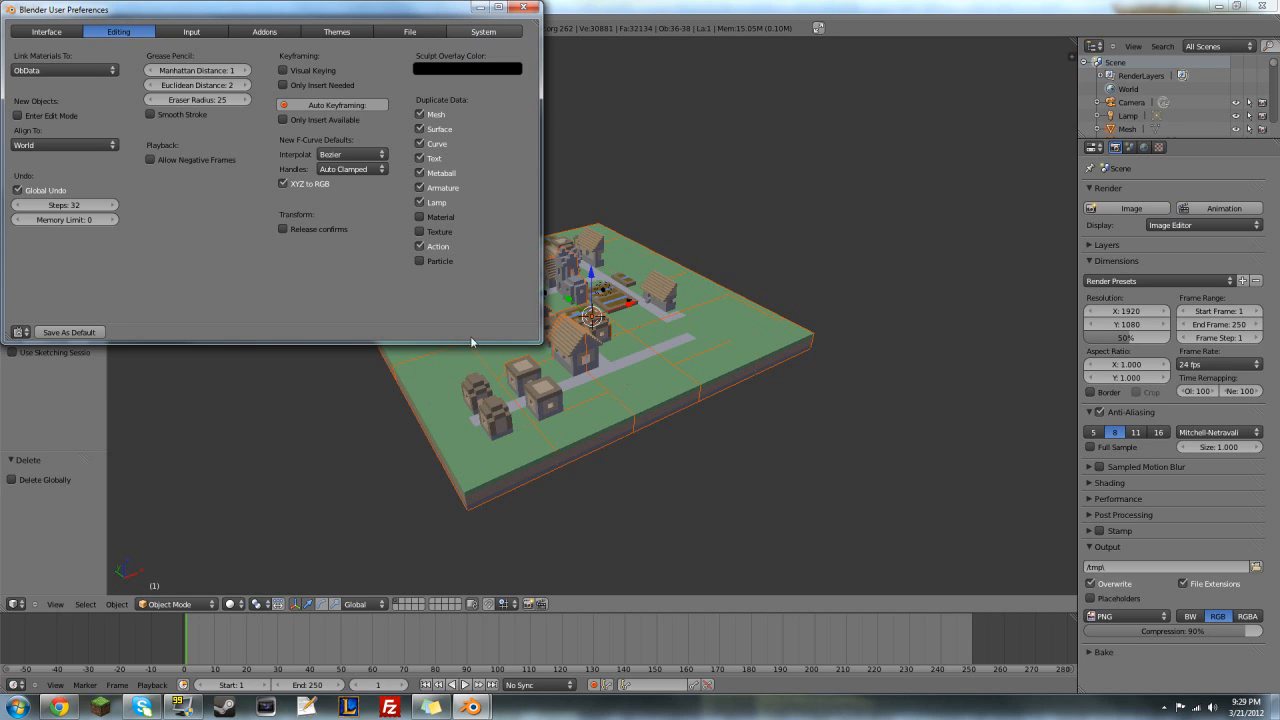
pyautogui.click(483, 31)
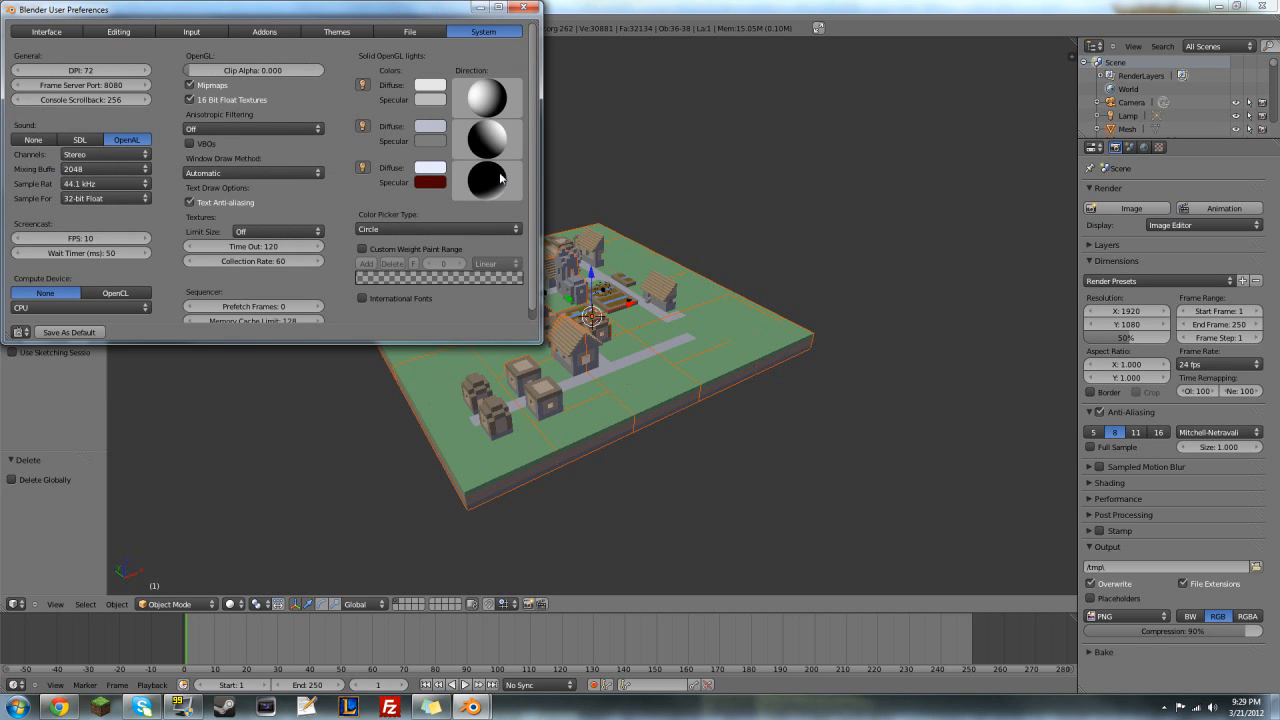
pyautogui.moveTo(192, 143)
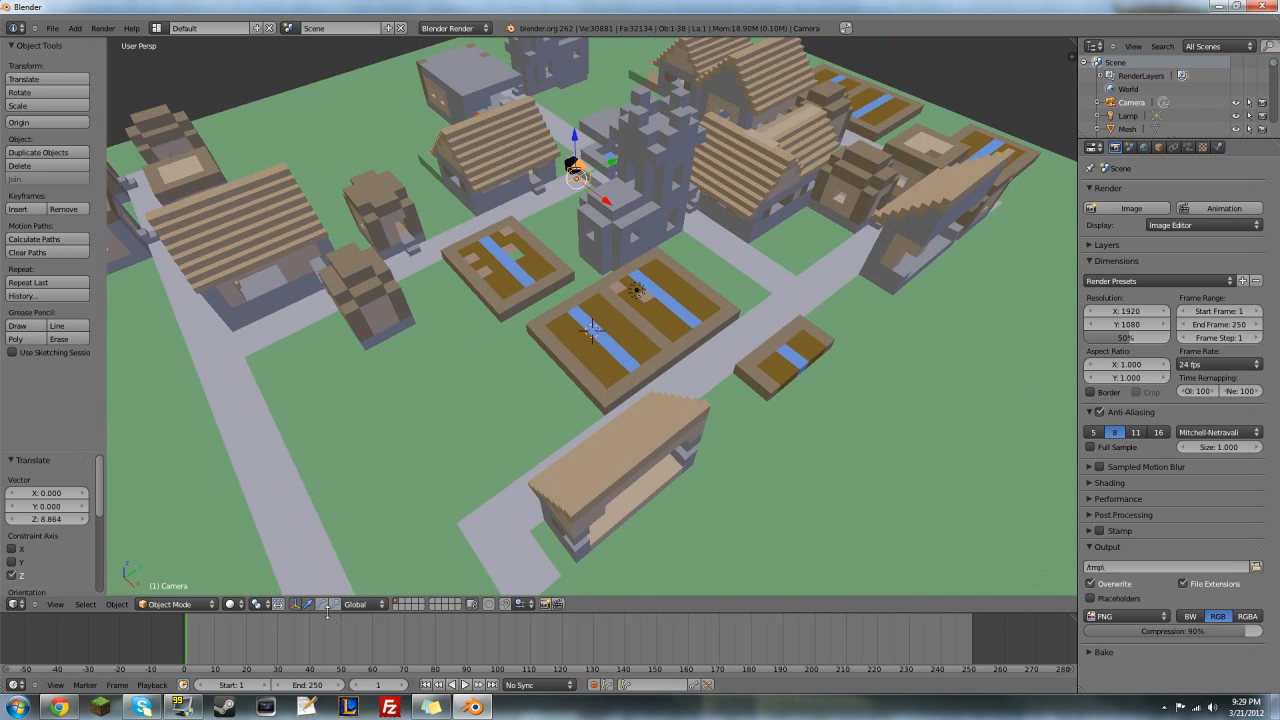
pyautogui.moveTo(332, 604)
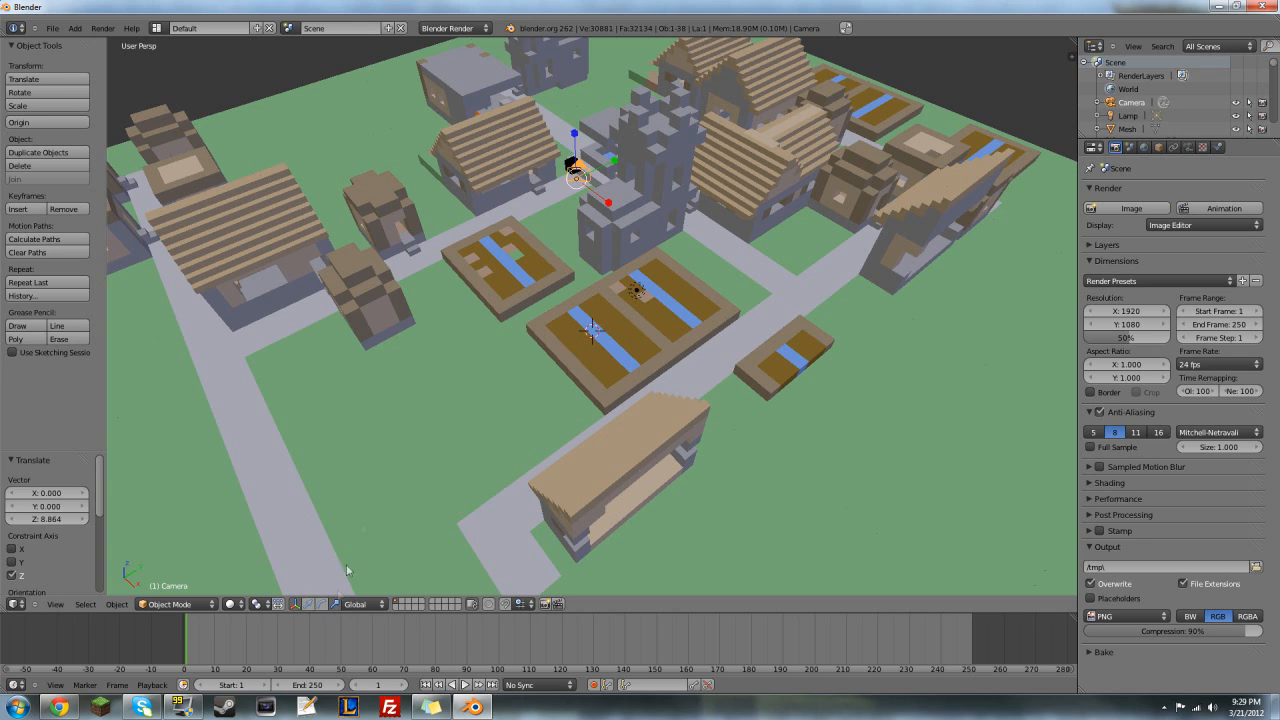
pyautogui.moveTo(285, 588)
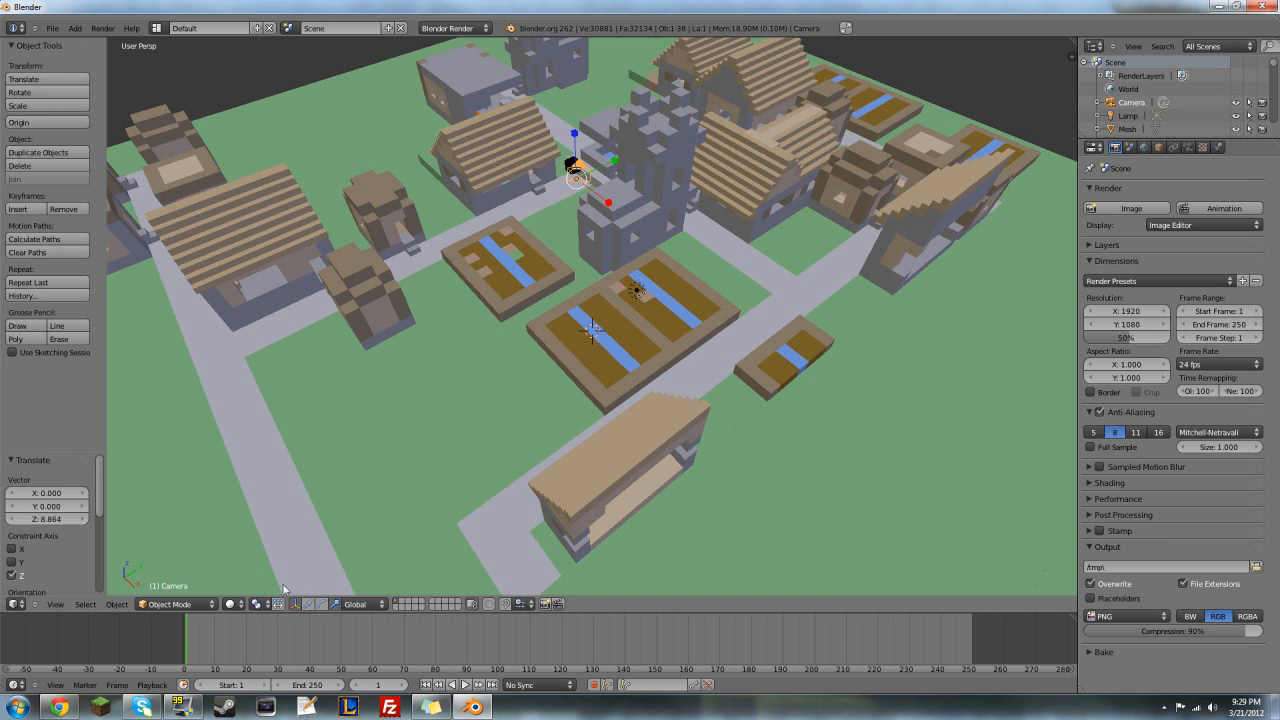
pyautogui.moveTo(611, 207)
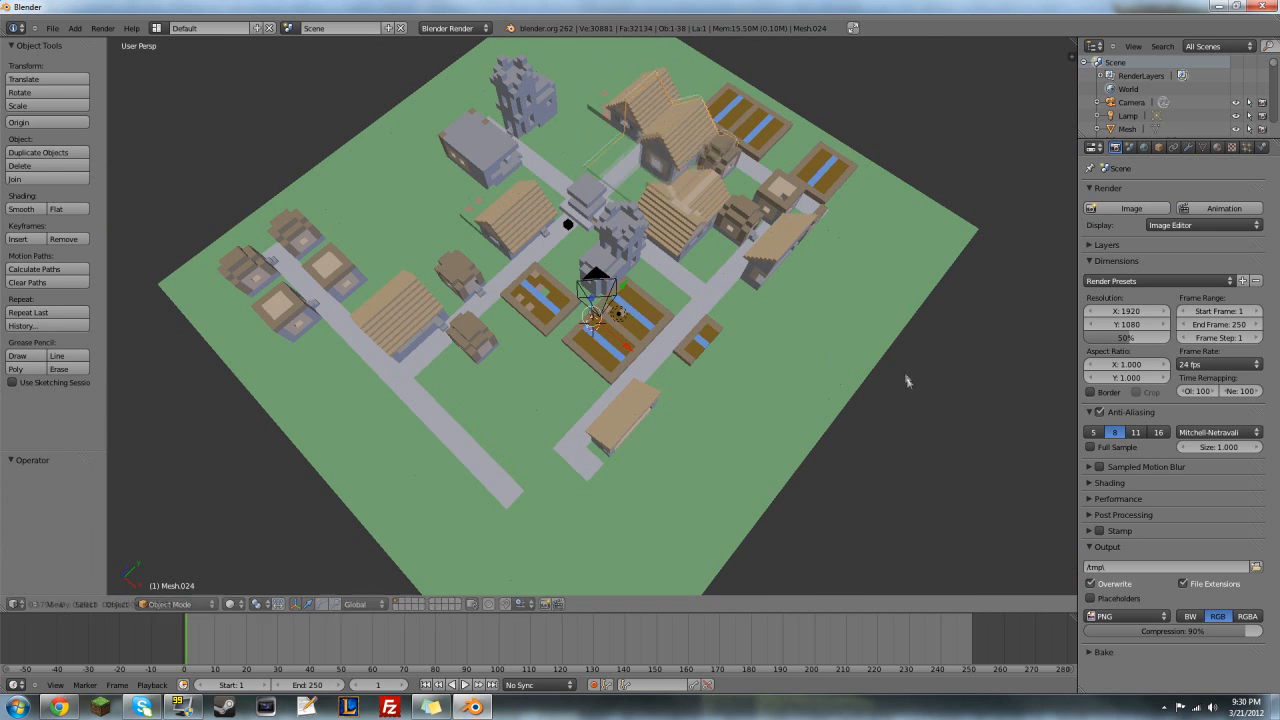
# - Orbit the viewport around the village to check the camera placement
pyautogui.moveTo(597, 310); pyautogui.dragTo(597, 300)
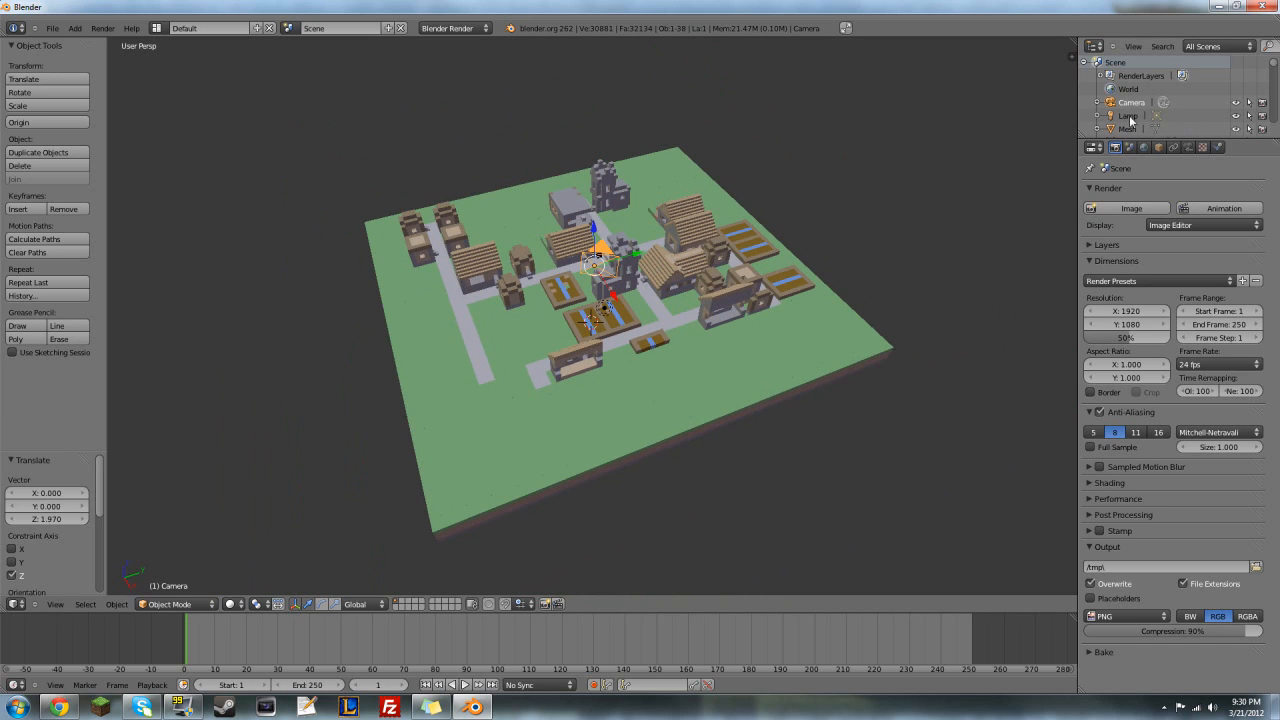
pyautogui.moveTo(1125, 115)
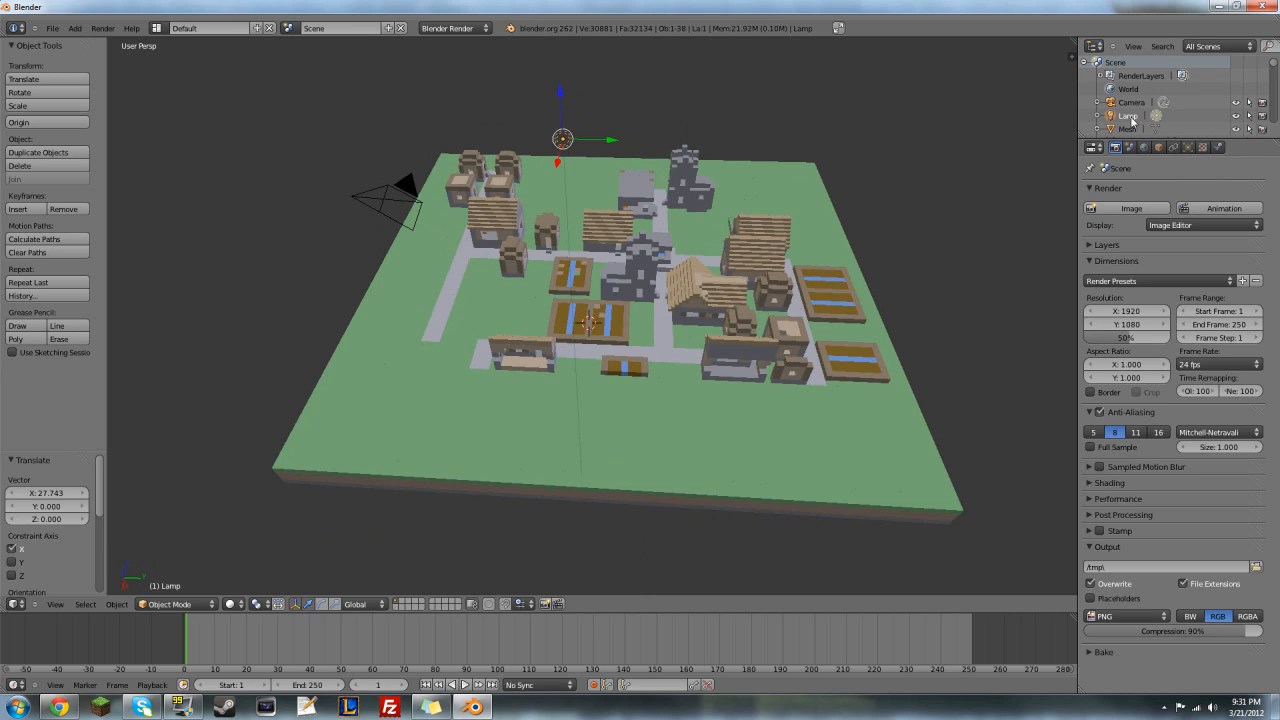
# - Turn the lamp into a Sun light with Sky enabled on the Classic preset
pyautogui.click(1188, 147)
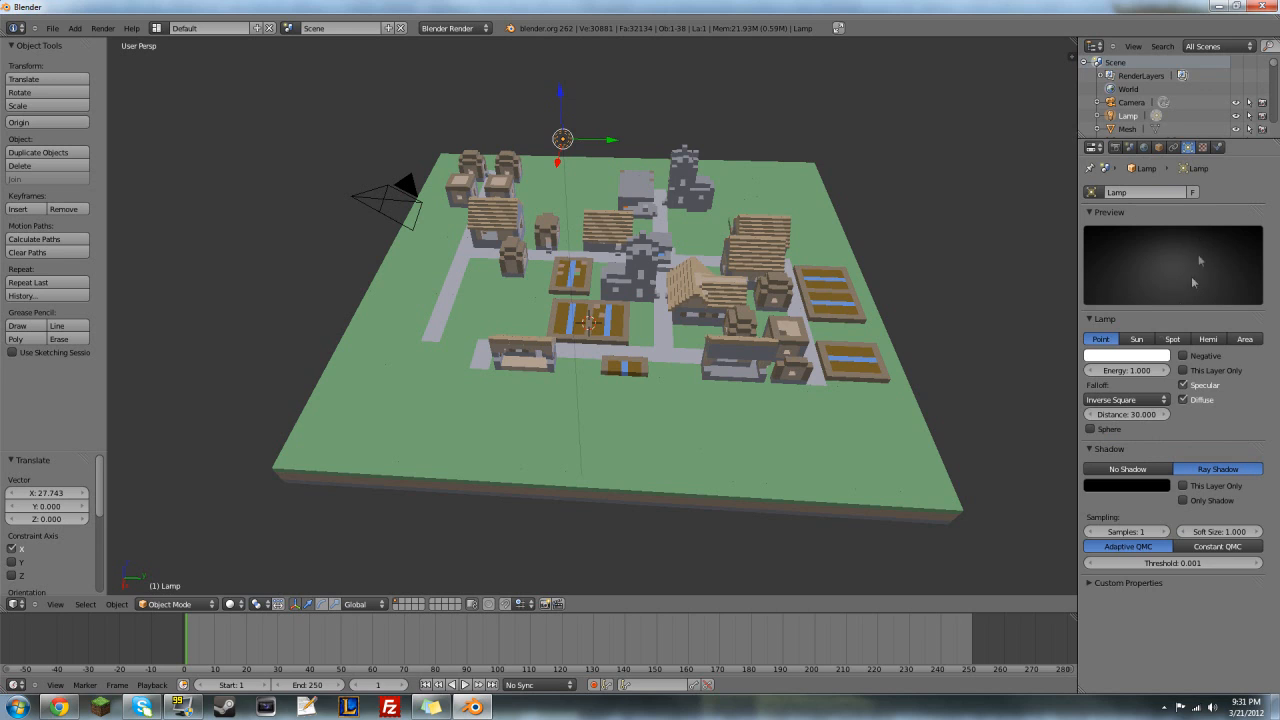
pyautogui.click(1136, 338)
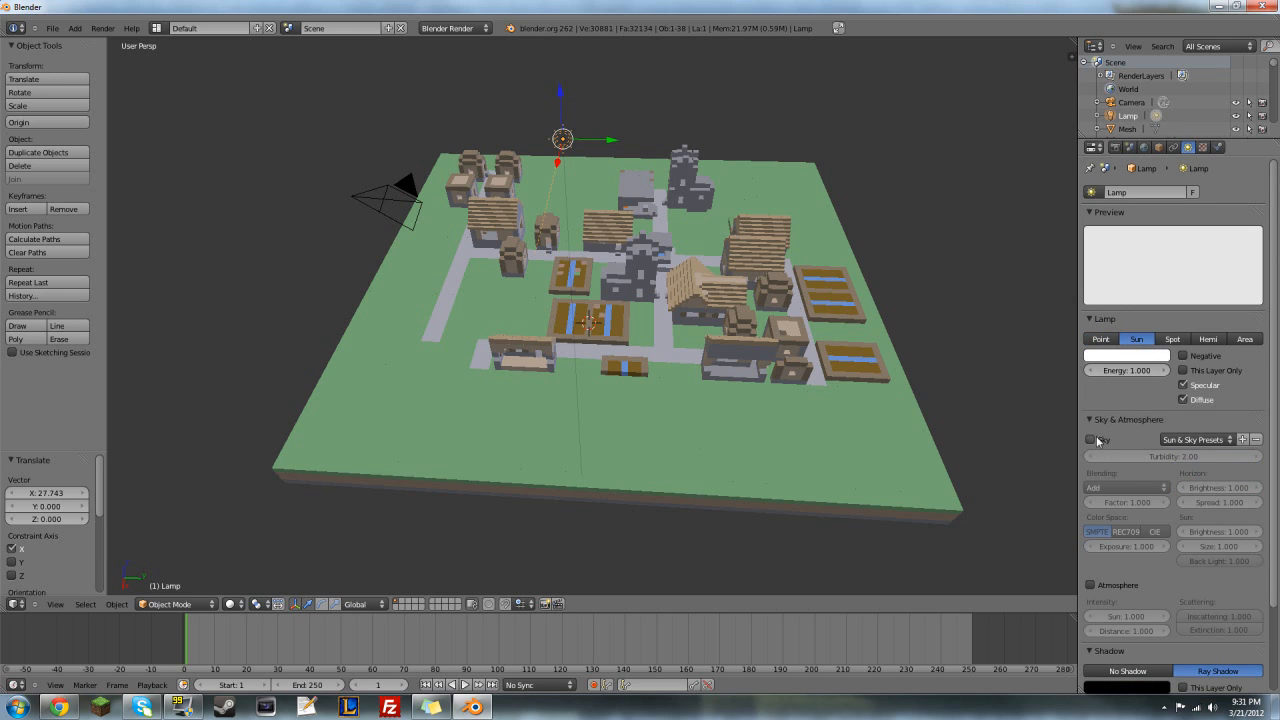
pyautogui.click(1091, 440)
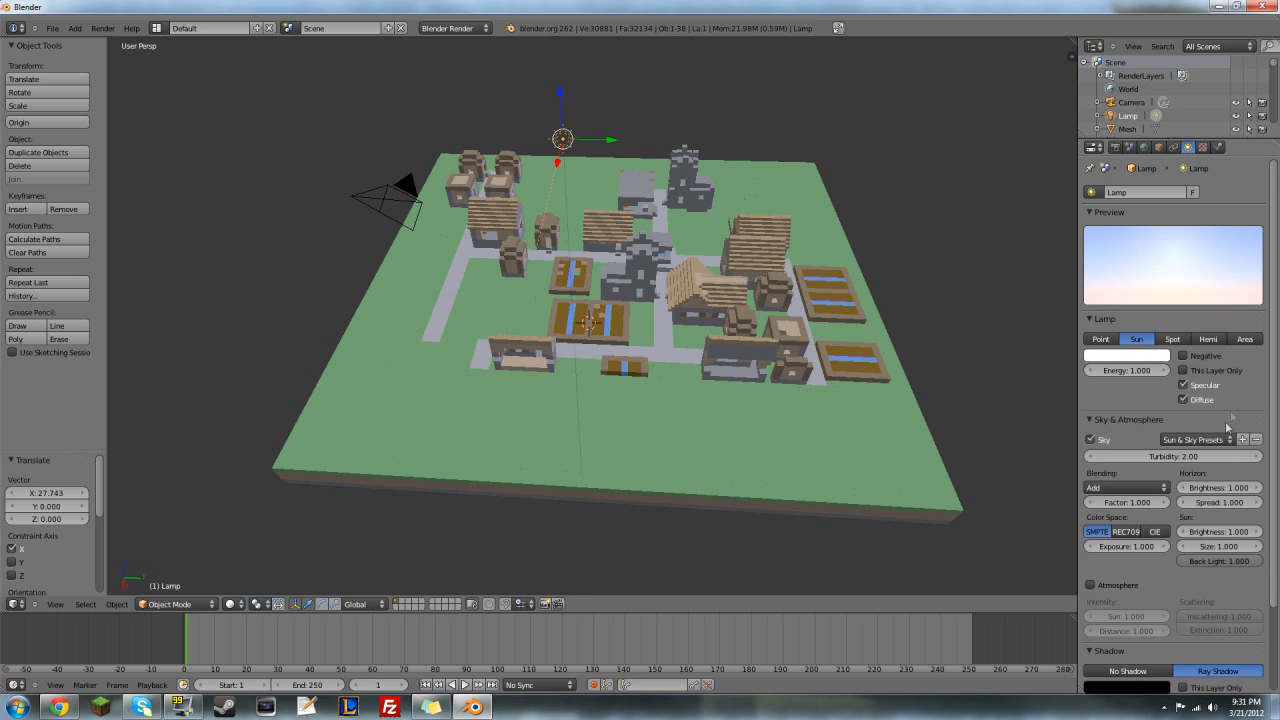
pyautogui.click(1195, 440)
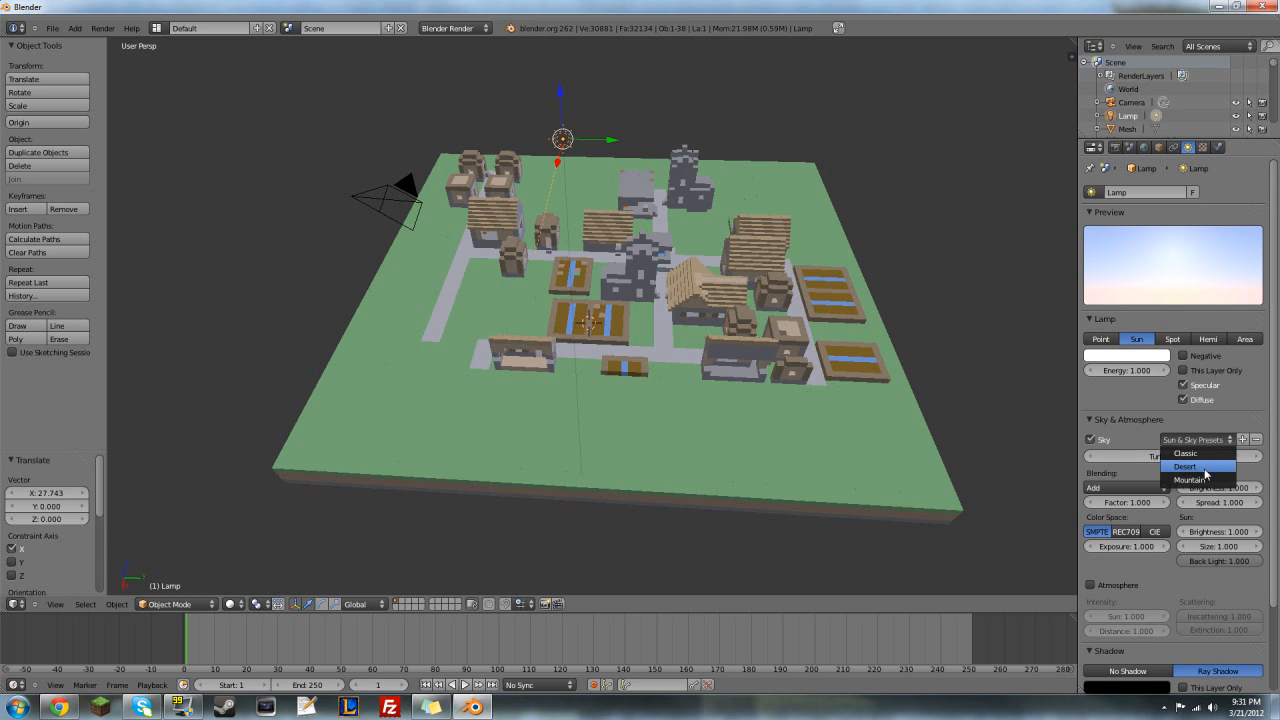
pyautogui.click(1184, 454)
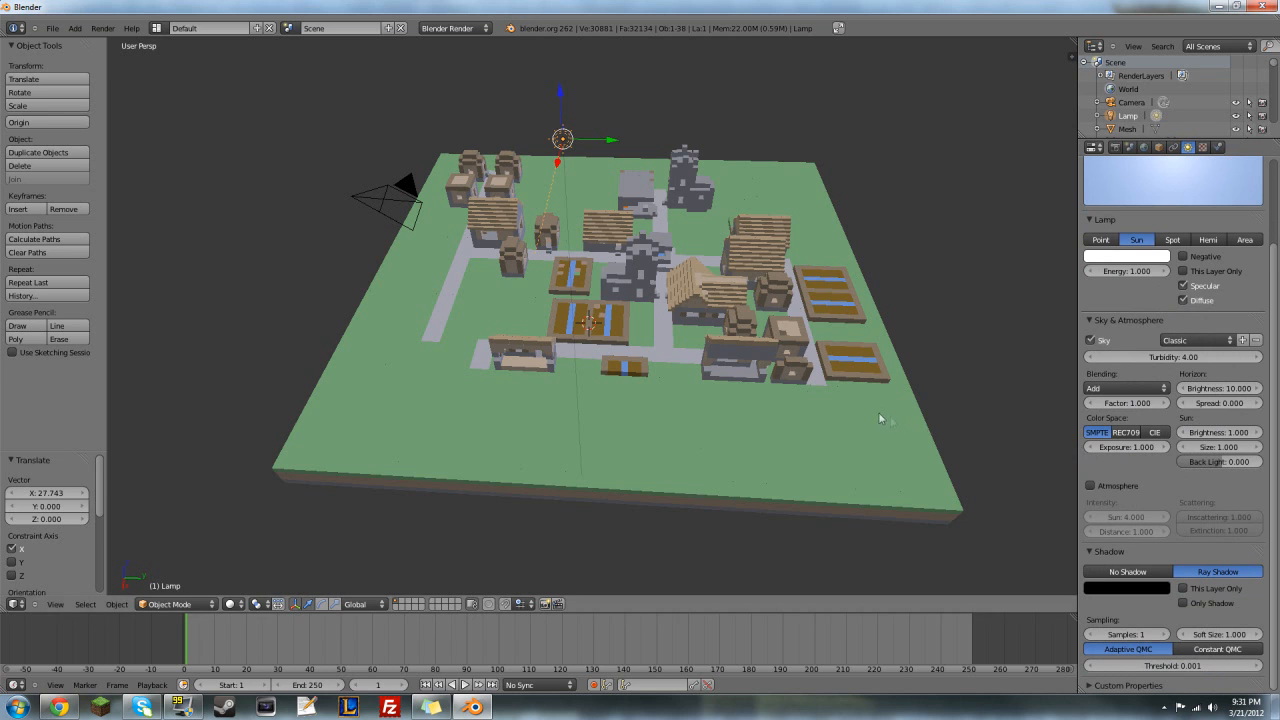
pyautogui.moveTo(880, 418); pyautogui.dragTo(797, 385)
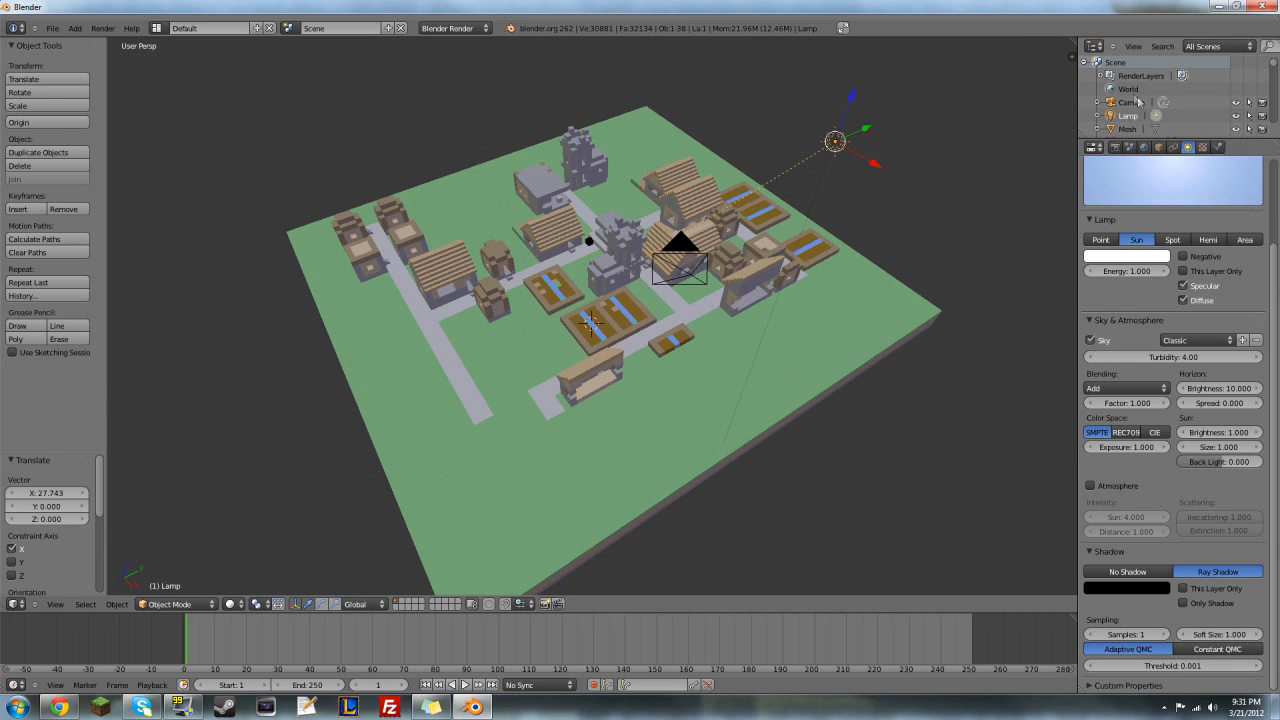
# - Select the camera and tick Ambient Occlusion in the World properties
pyautogui.click(1128, 102)
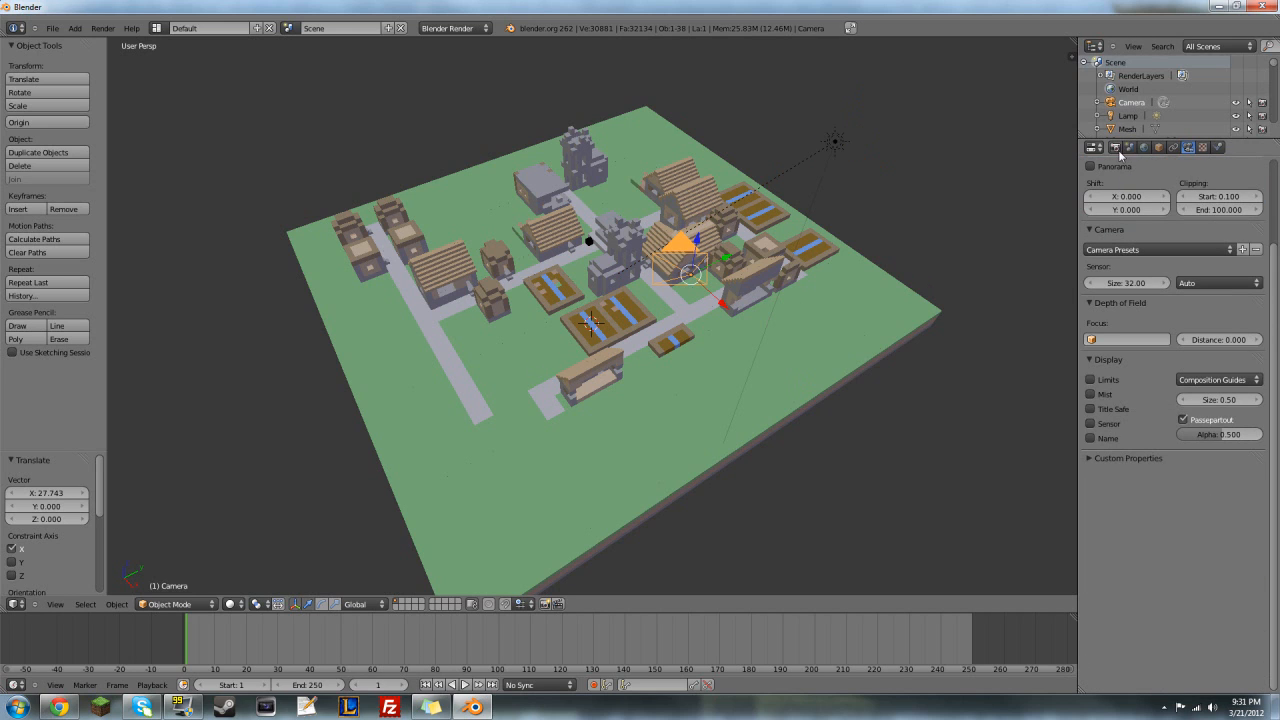
pyautogui.click(1128, 147)
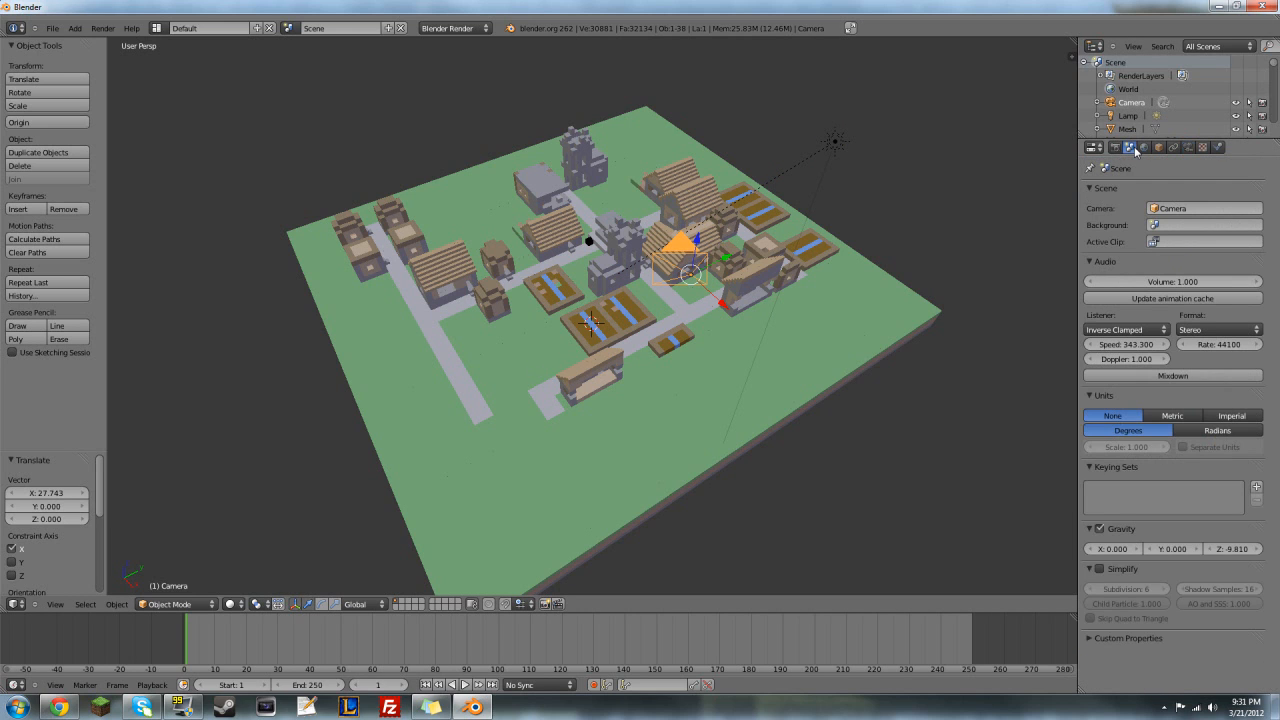
pyautogui.click(1144, 147)
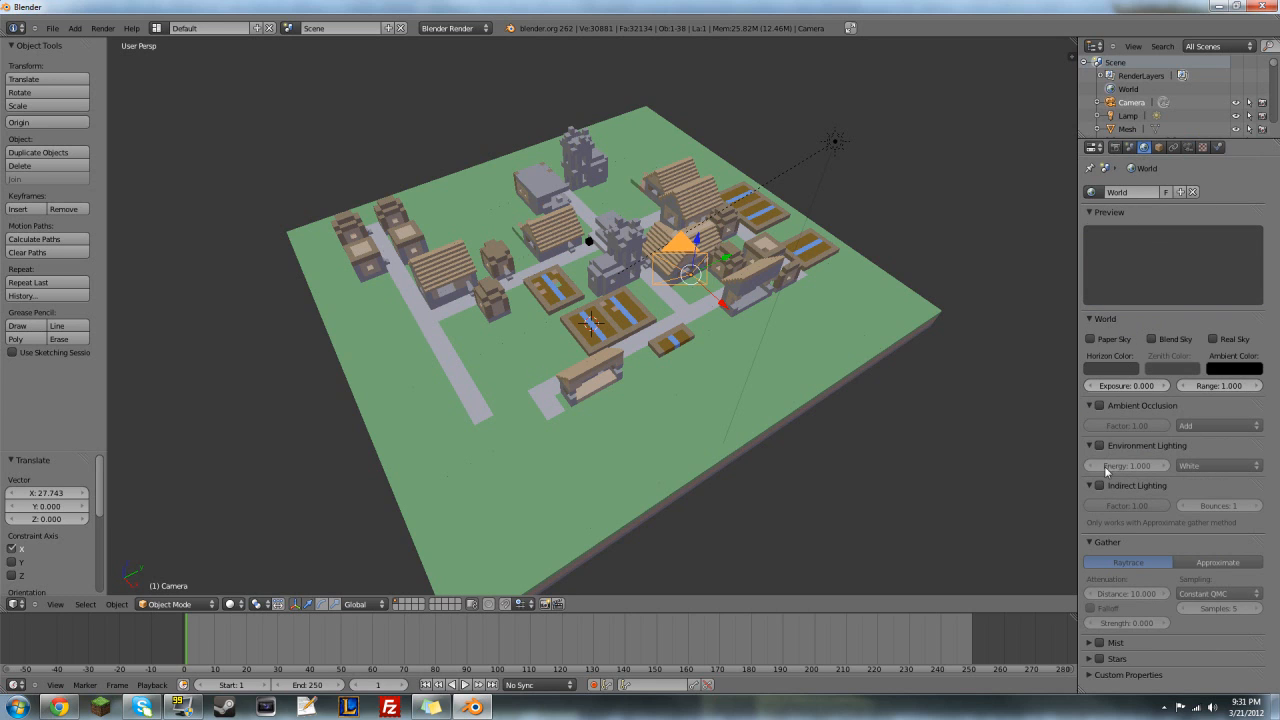
pyautogui.click(1125, 425)
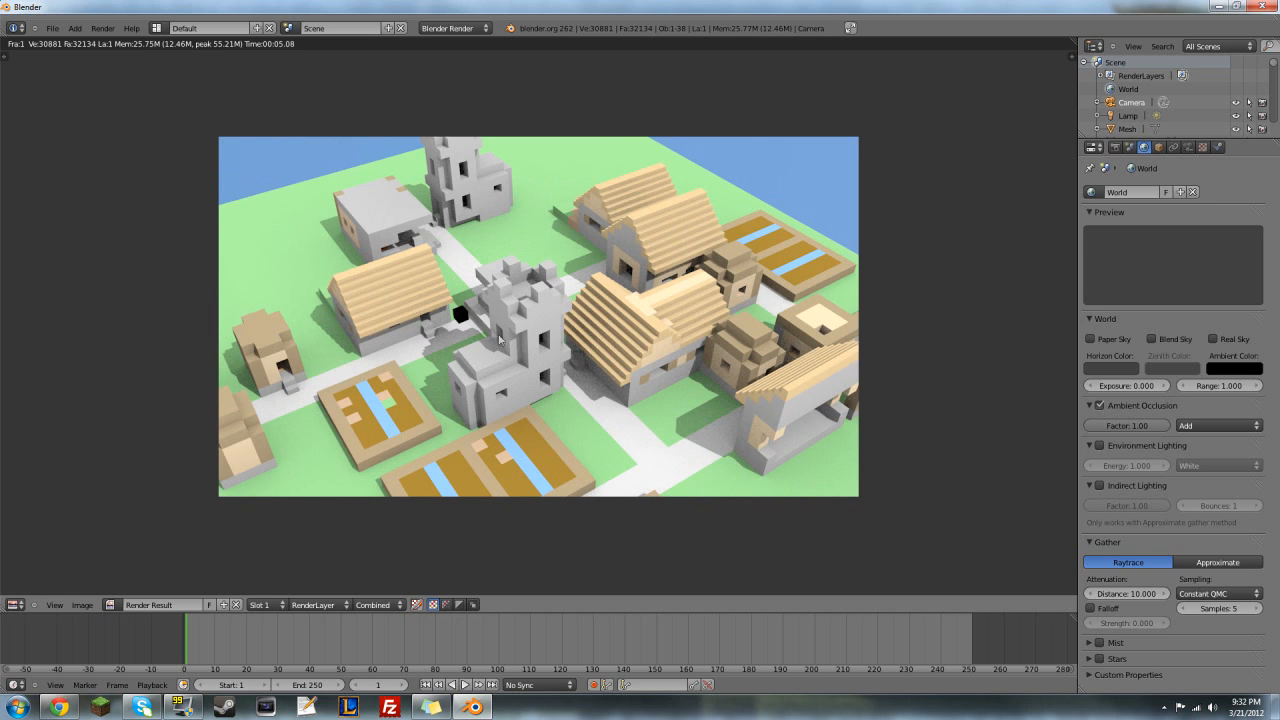
pyautogui.moveTo(703, 347)
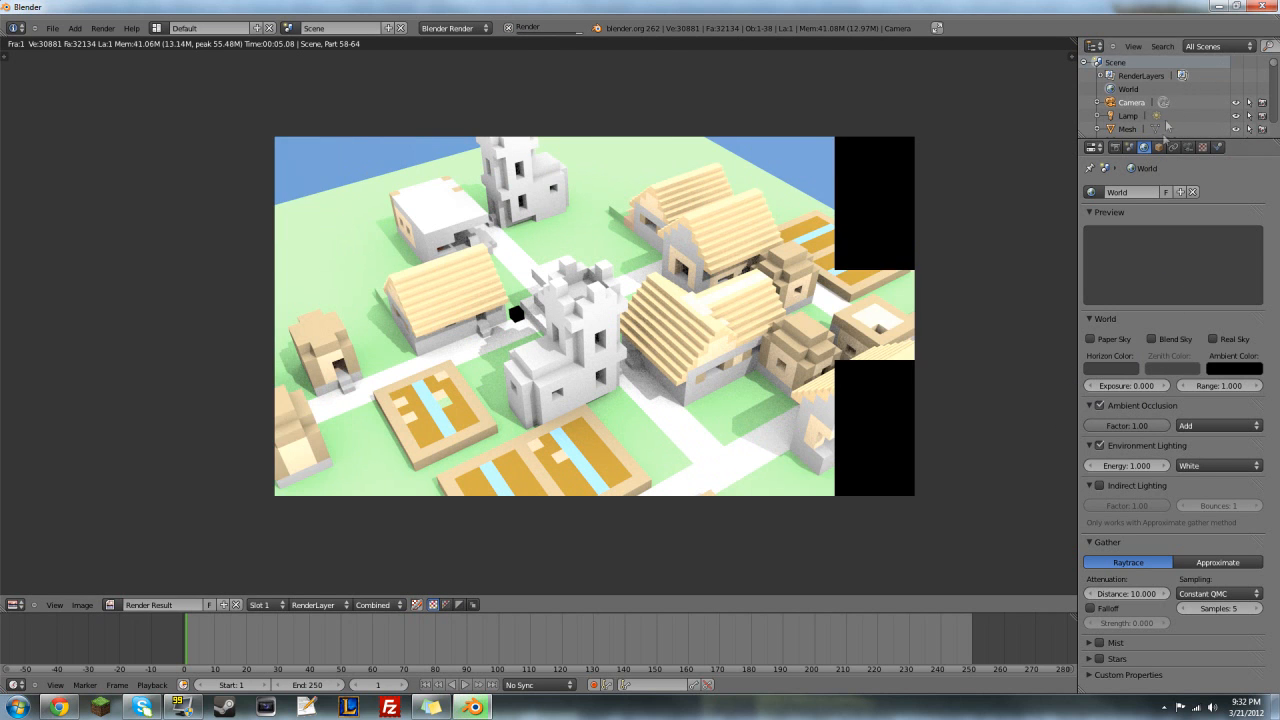
# - Bring up the camera's constraint settings in the Properties panel
pyautogui.click(1172, 147)
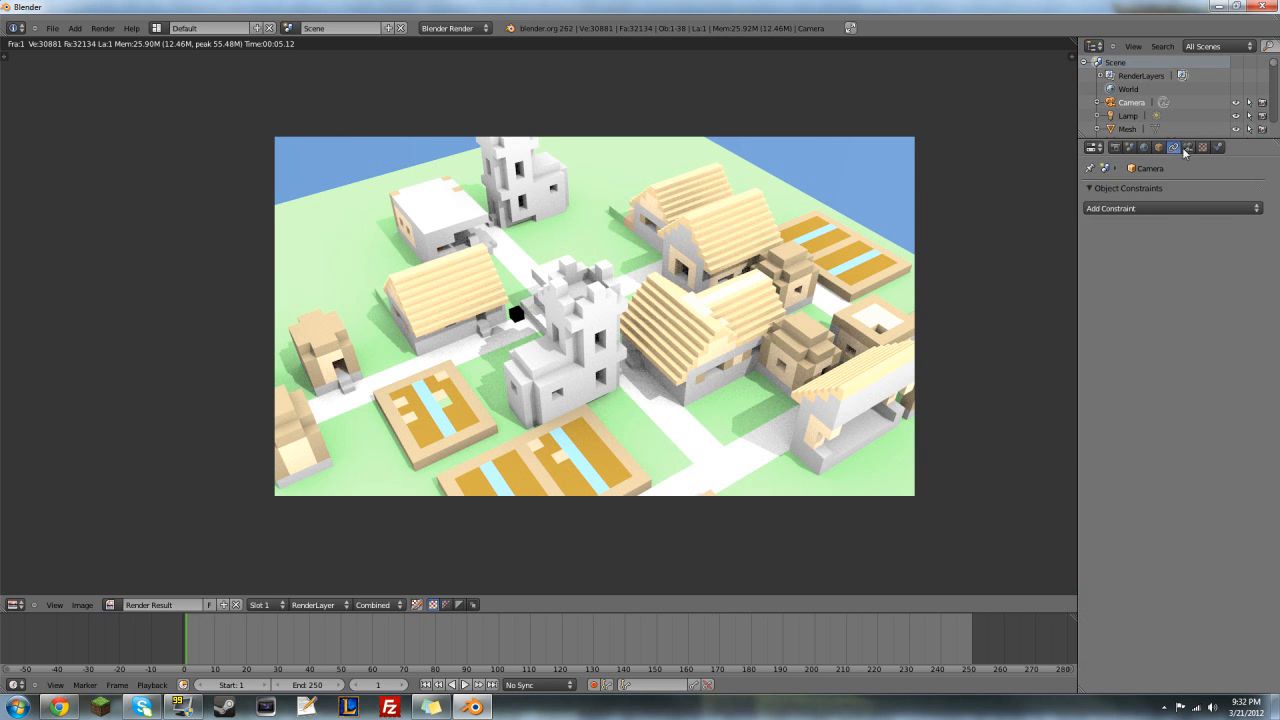